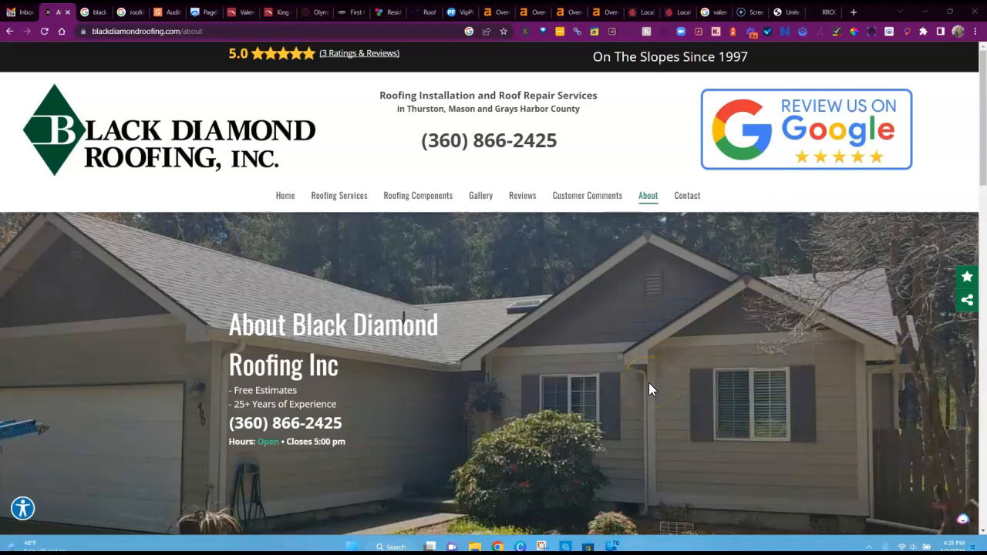
pyautogui.moveTo(646, 385)
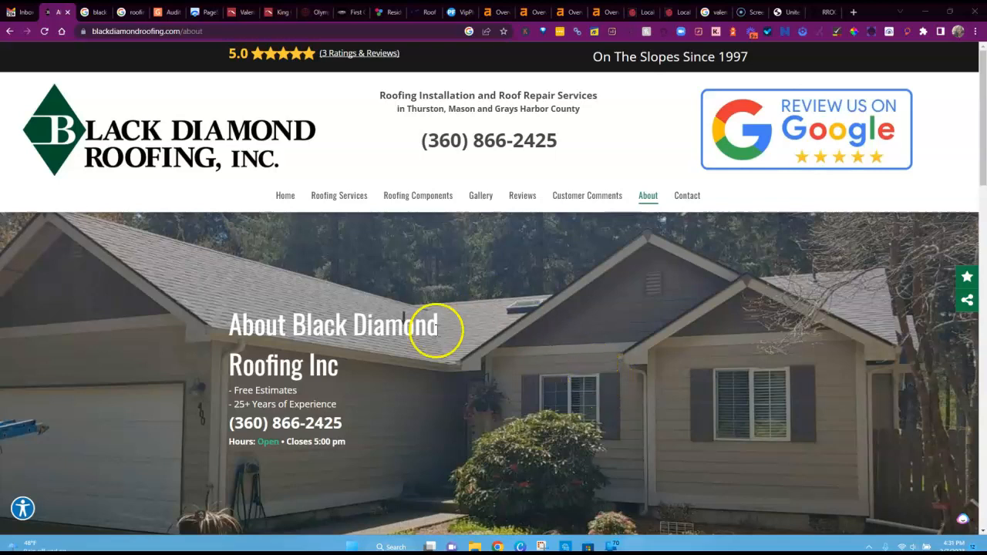
pyautogui.moveTo(466, 146)
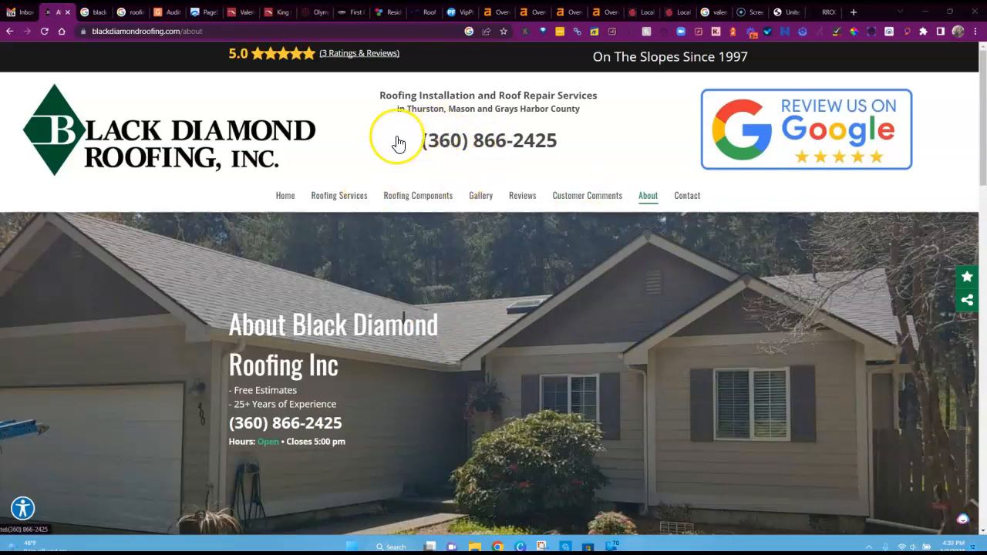
pyautogui.moveTo(81, 135)
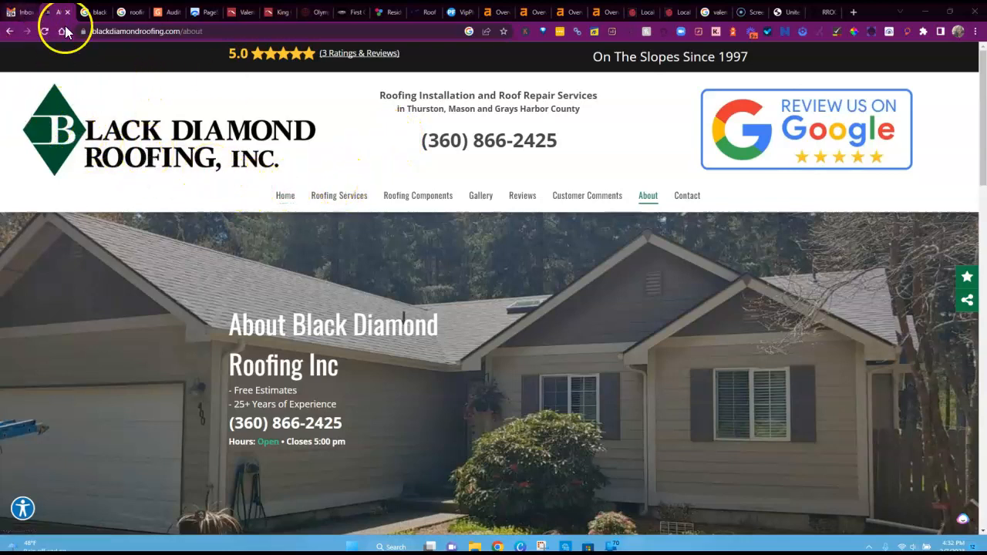
# Switch to the Google results for 'black diamond roofing' showing both Olympia listings.
pyautogui.click(85, 11)
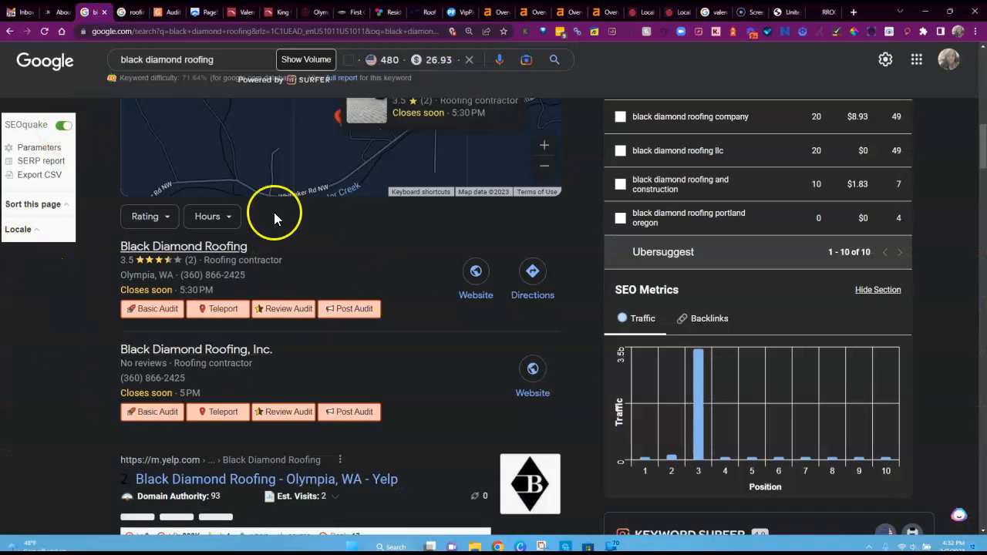
pyautogui.moveTo(421, 270)
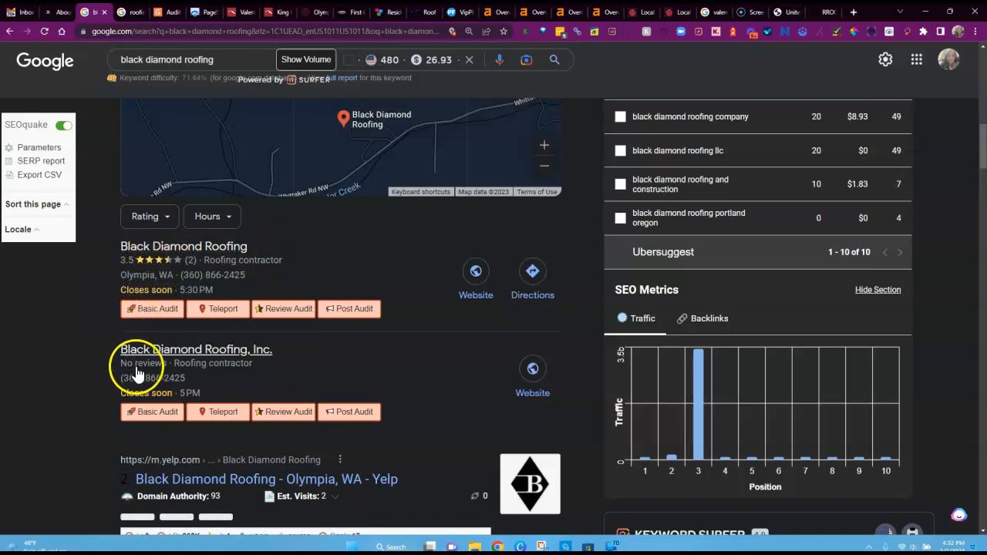
pyautogui.moveTo(218, 357)
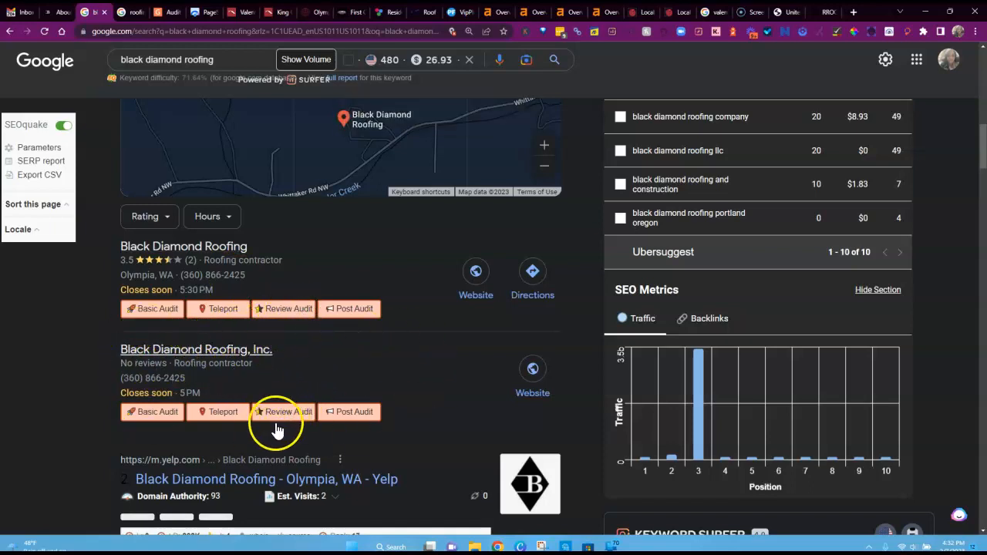
pyautogui.moveTo(386, 420)
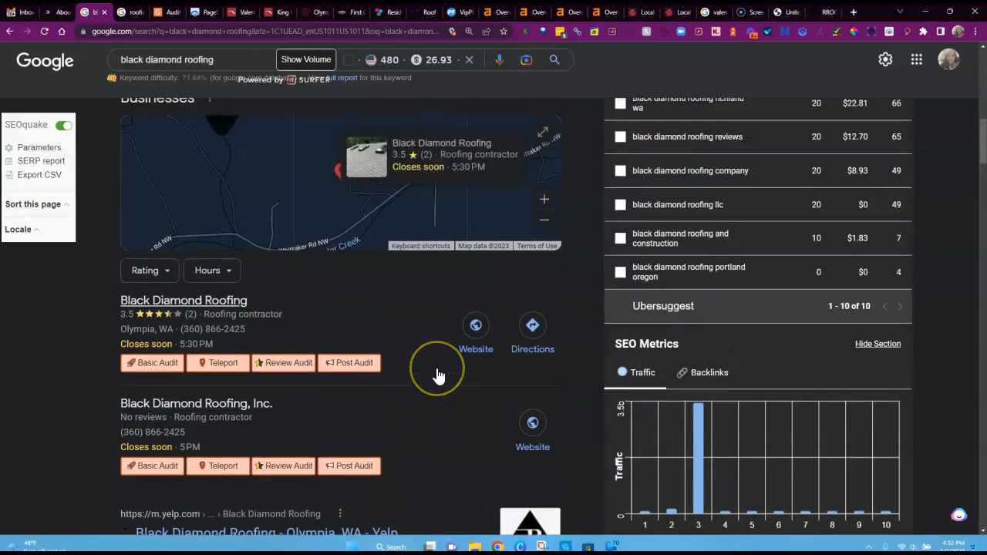
pyautogui.scroll(-3)
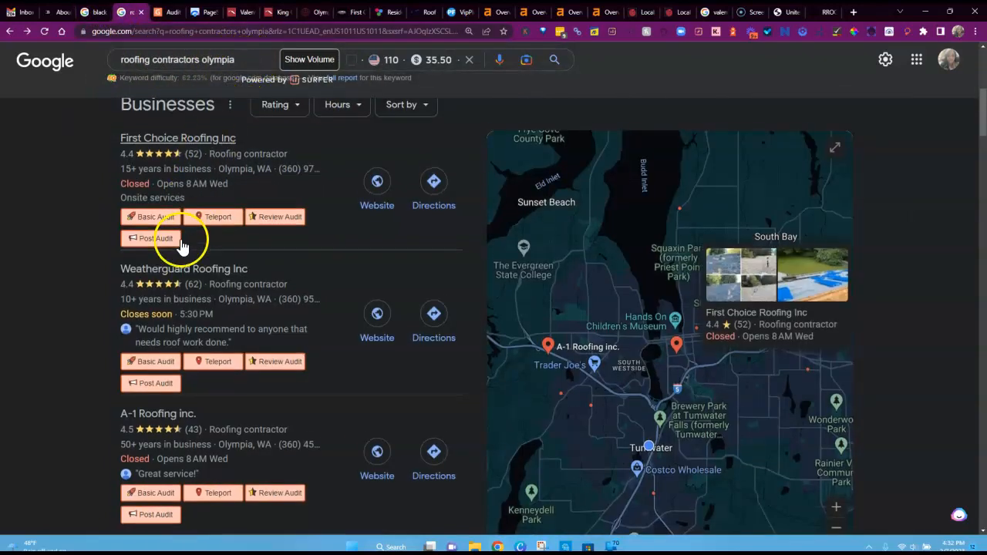
pyautogui.scroll(-3)
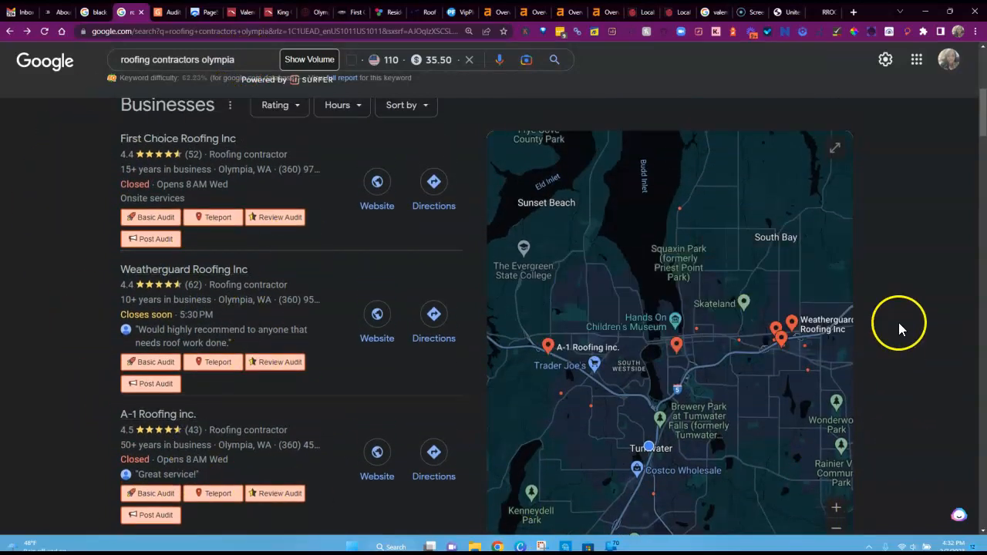
pyautogui.moveTo(108, 206)
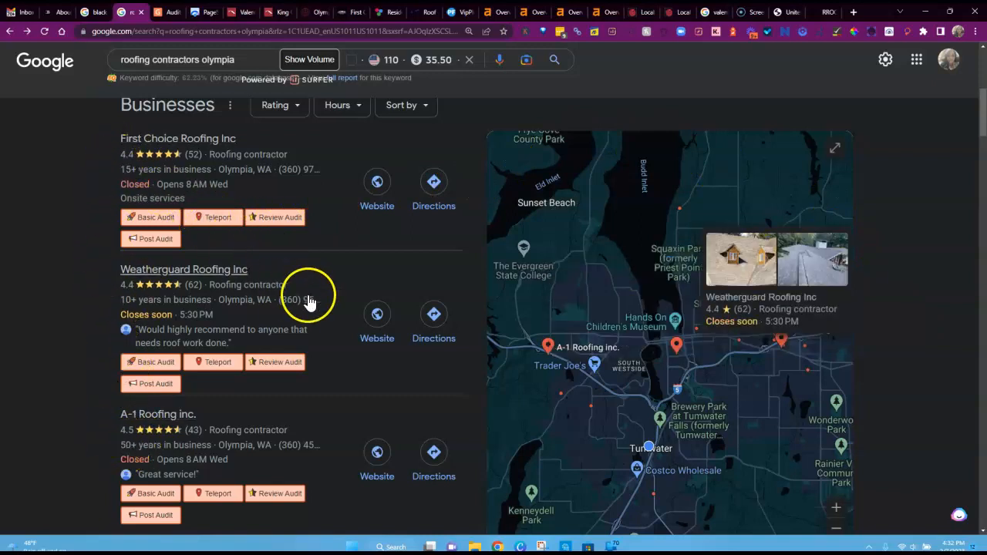
pyautogui.scroll(-3)
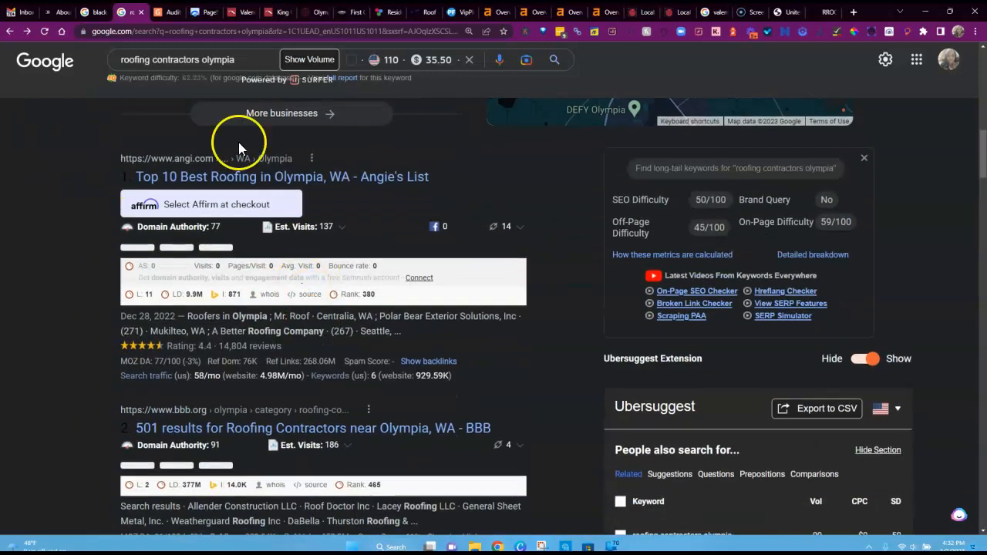
pyautogui.moveTo(100, 528)
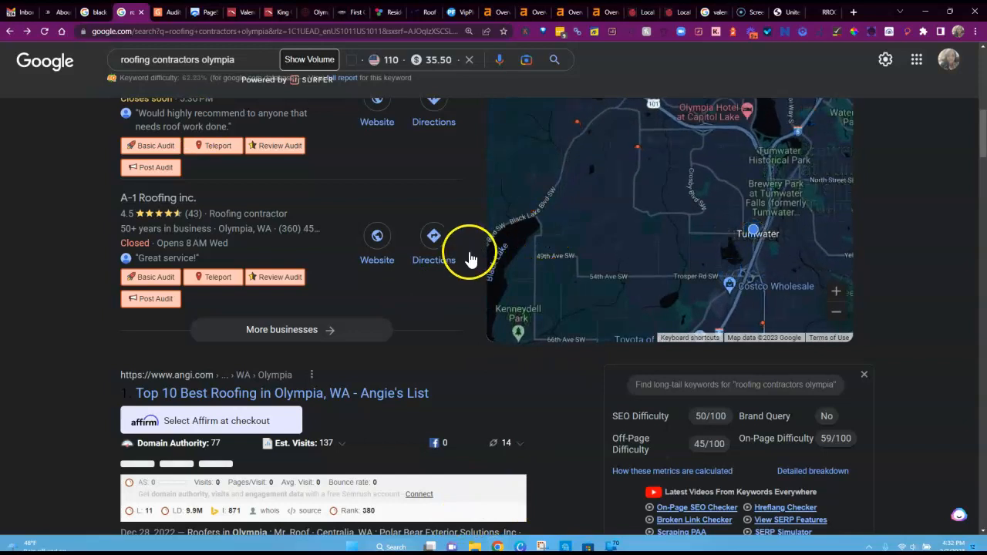
pyautogui.scroll(-3)
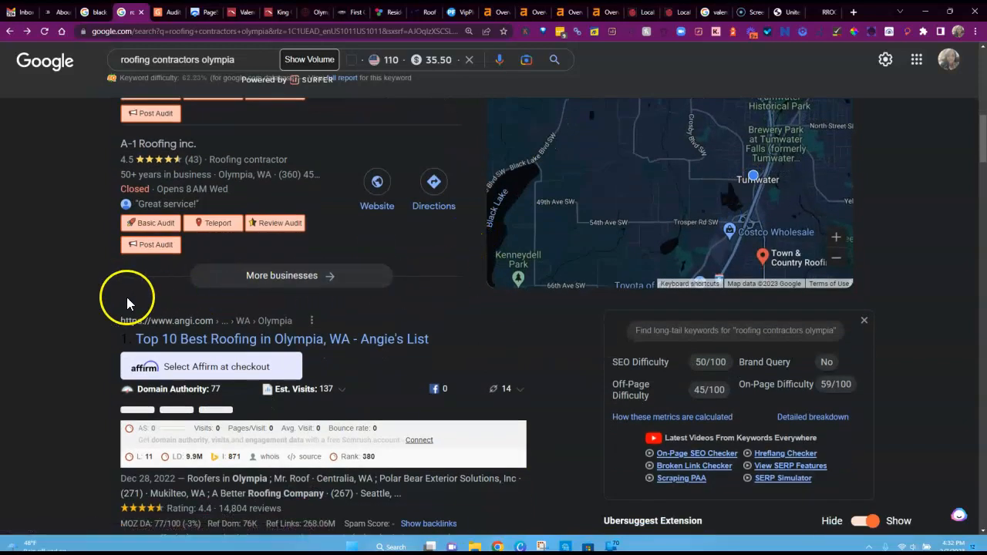
pyautogui.moveTo(139, 301)
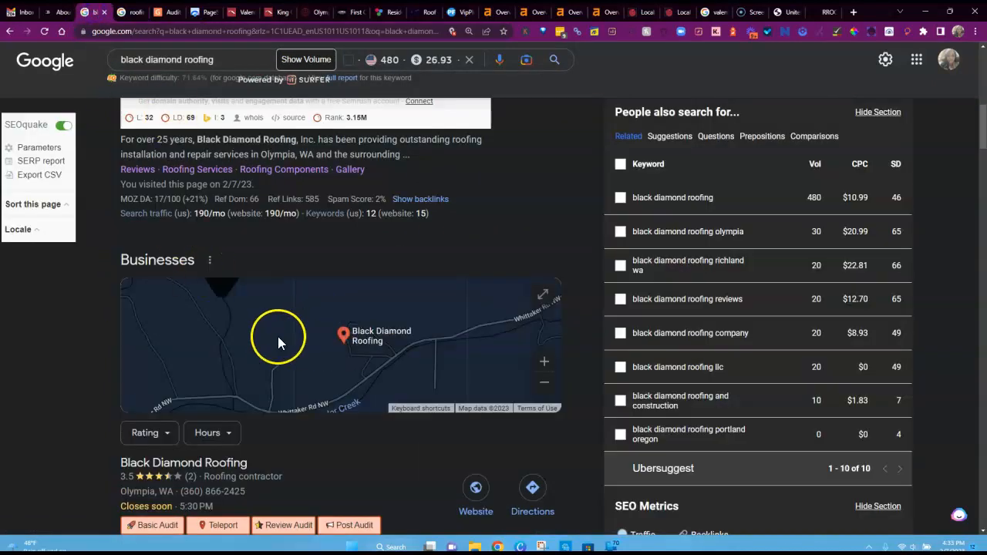
pyautogui.scroll(-3)
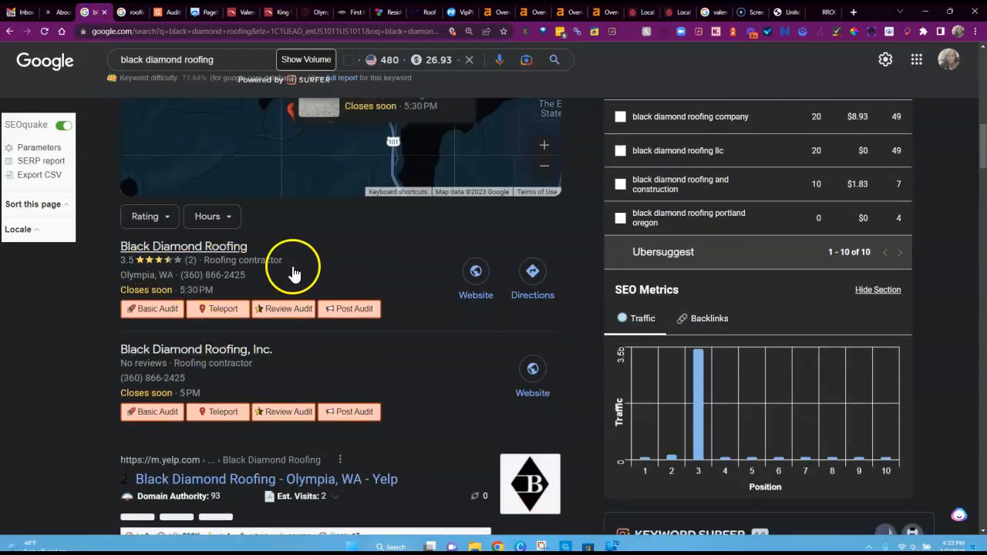
pyautogui.scroll(-3)
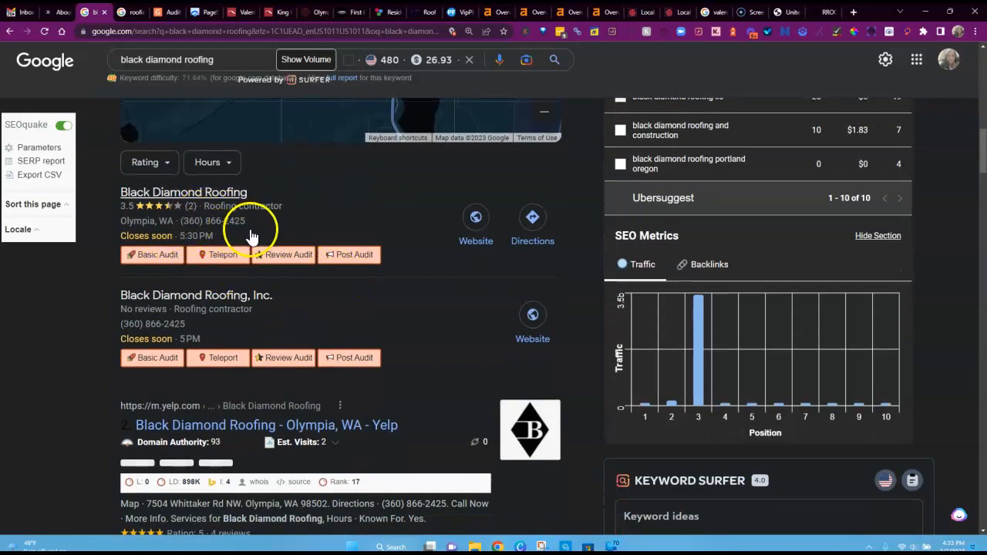
pyautogui.moveTo(262, 266)
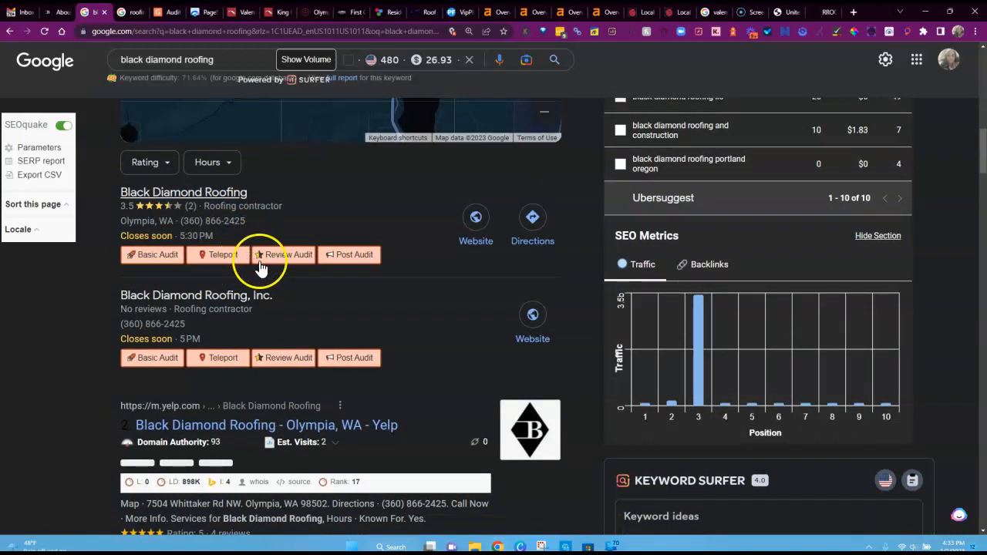
pyautogui.moveTo(378, 279)
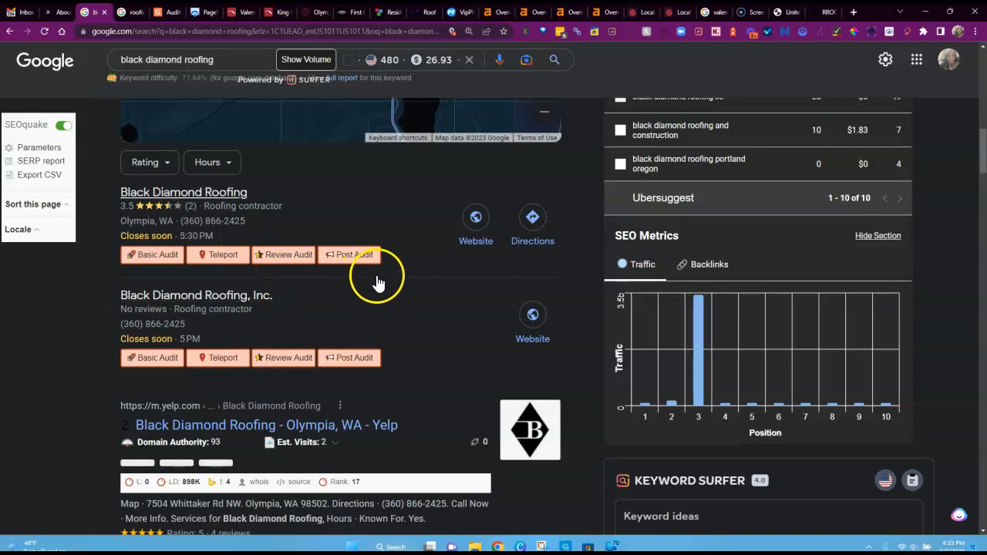
pyautogui.moveTo(432, 379)
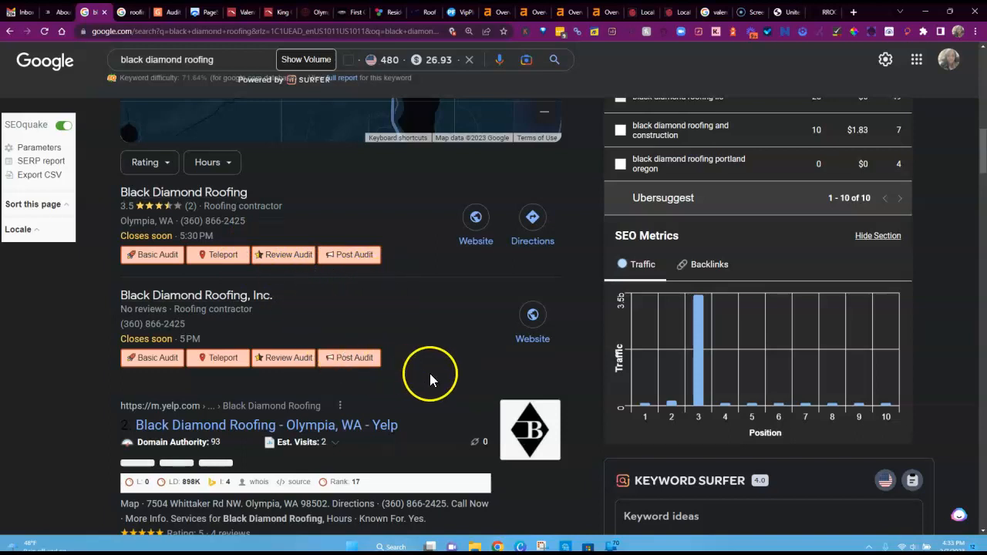
pyautogui.moveTo(477, 381)
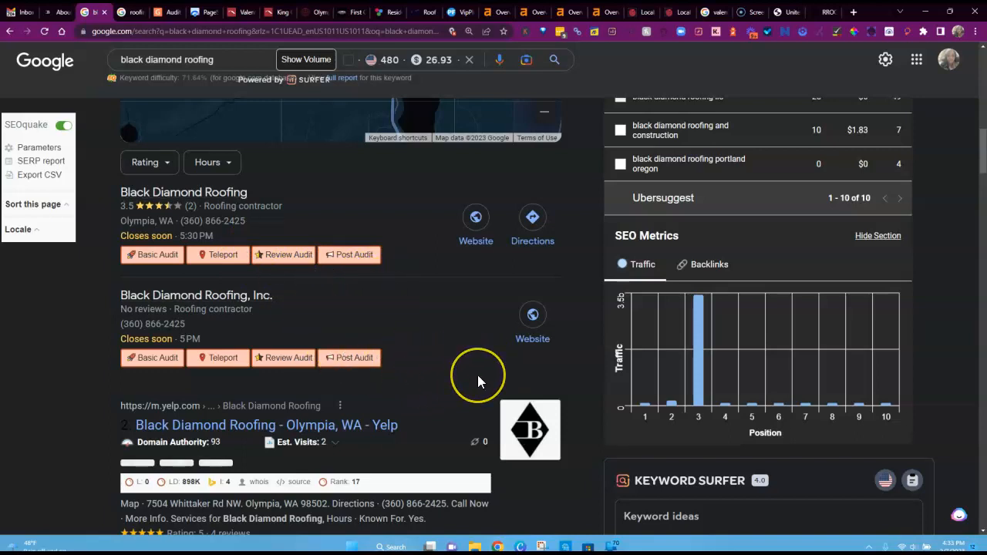
pyautogui.moveTo(480, 378)
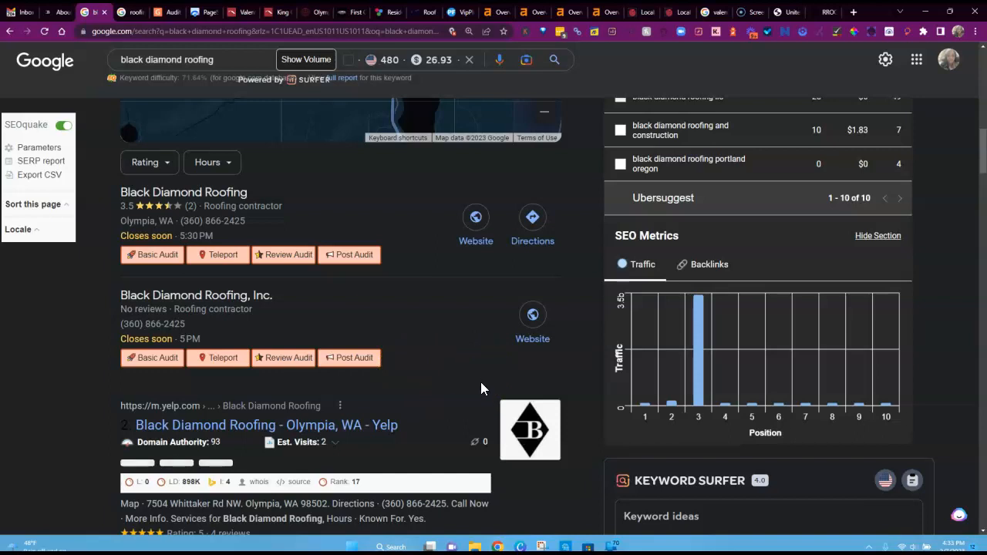
pyautogui.moveTo(485, 396)
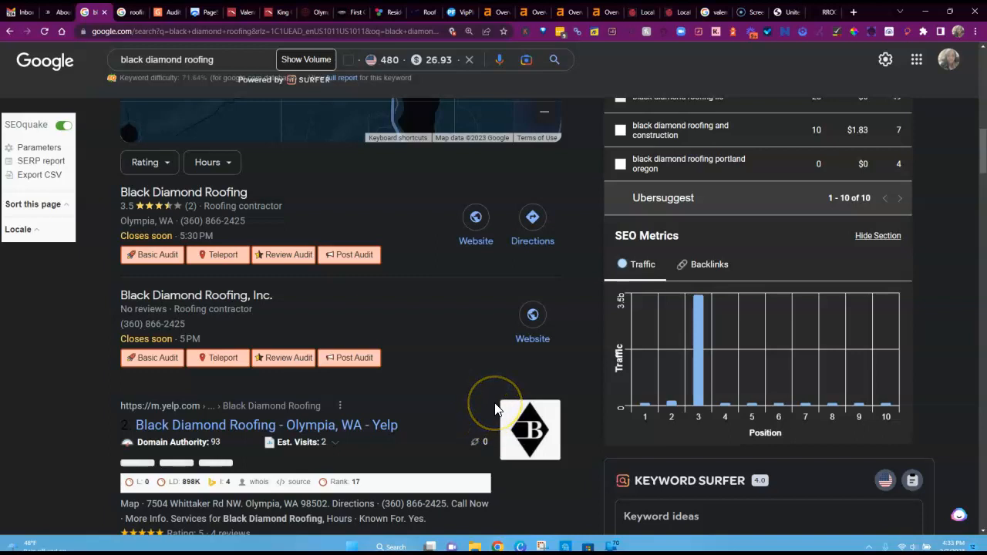
pyautogui.moveTo(505, 395)
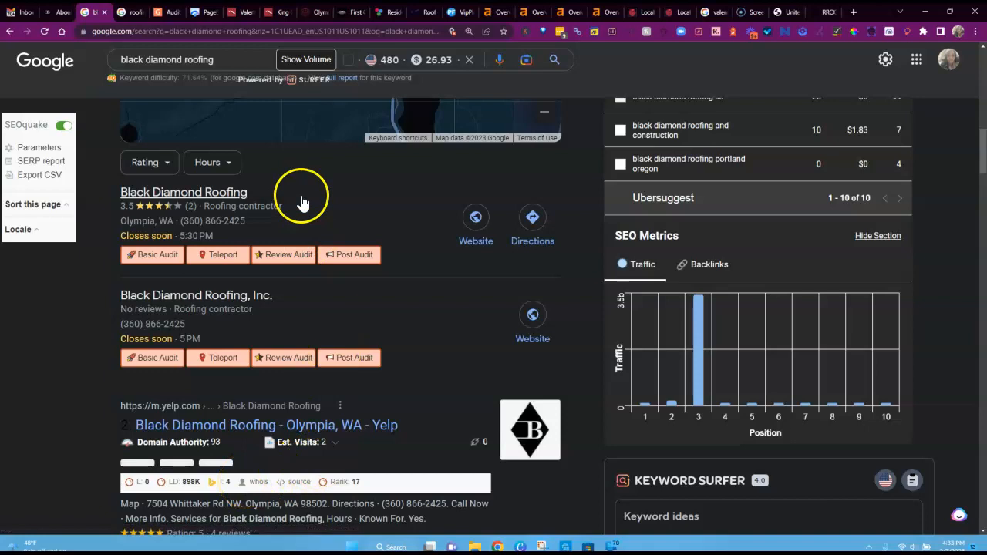
pyautogui.moveTo(299, 245)
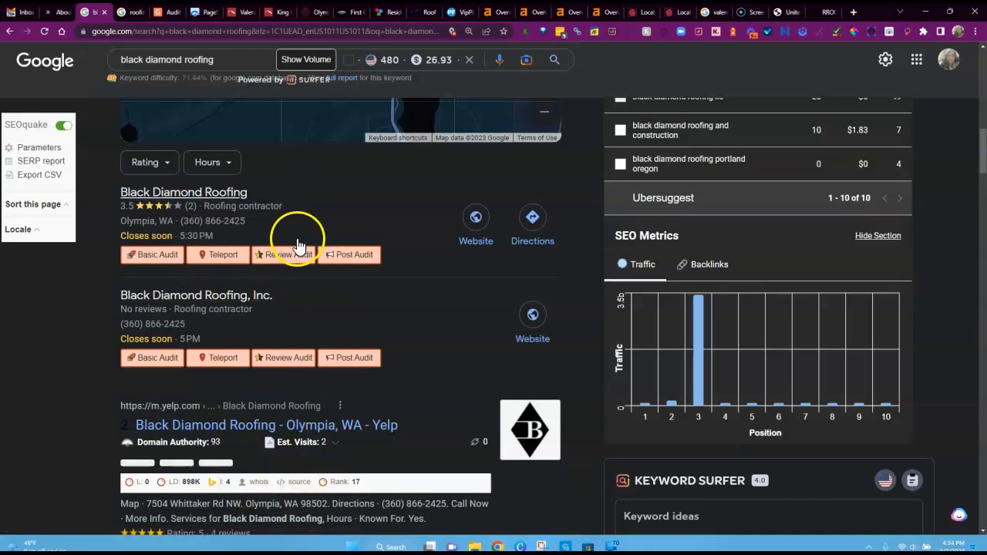
pyautogui.scroll(-3)
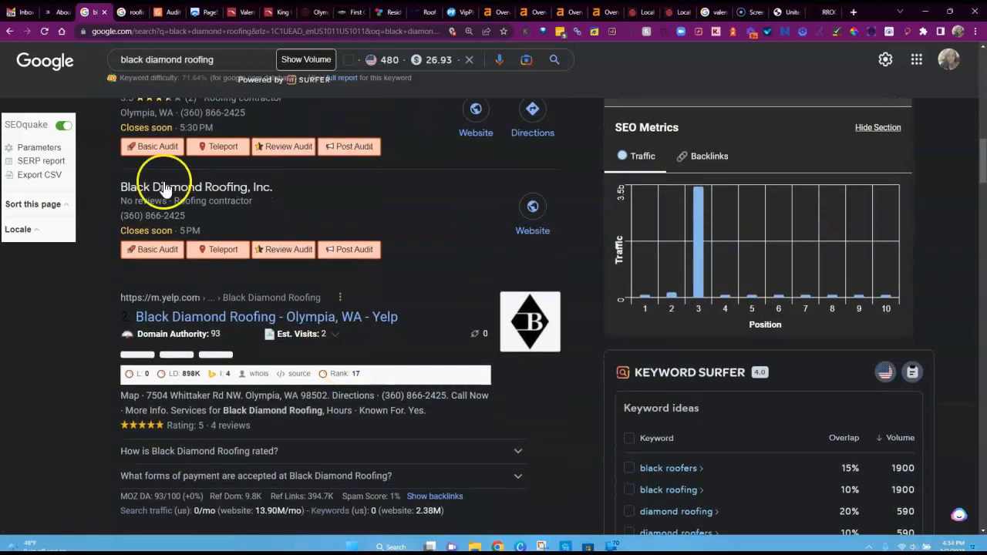
pyautogui.scroll(-3)
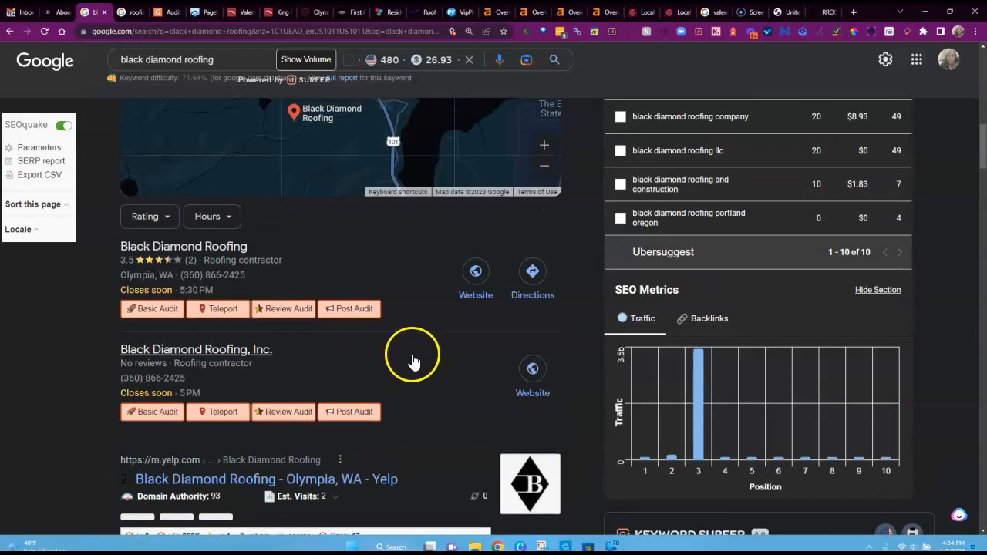
pyautogui.moveTo(415, 358)
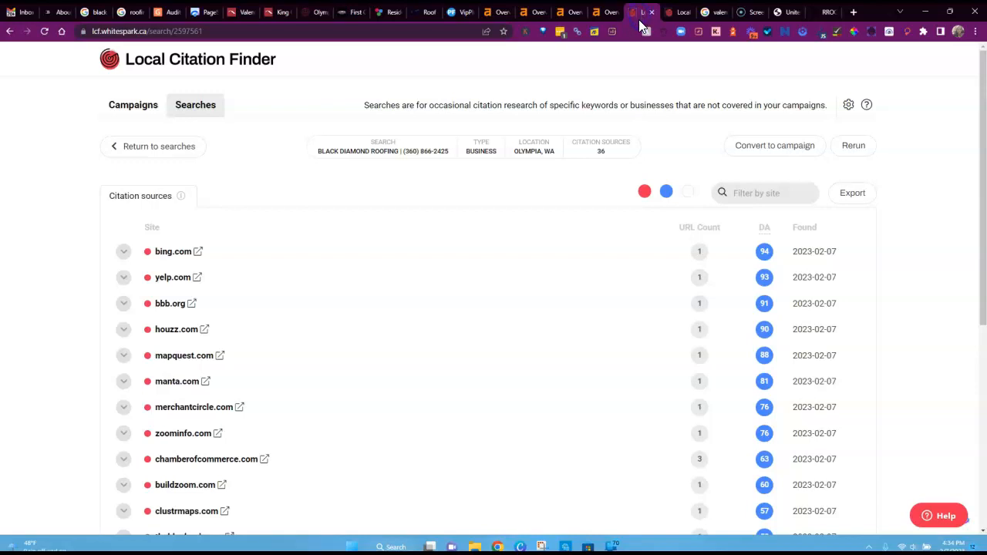
pyautogui.moveTo(605, 162)
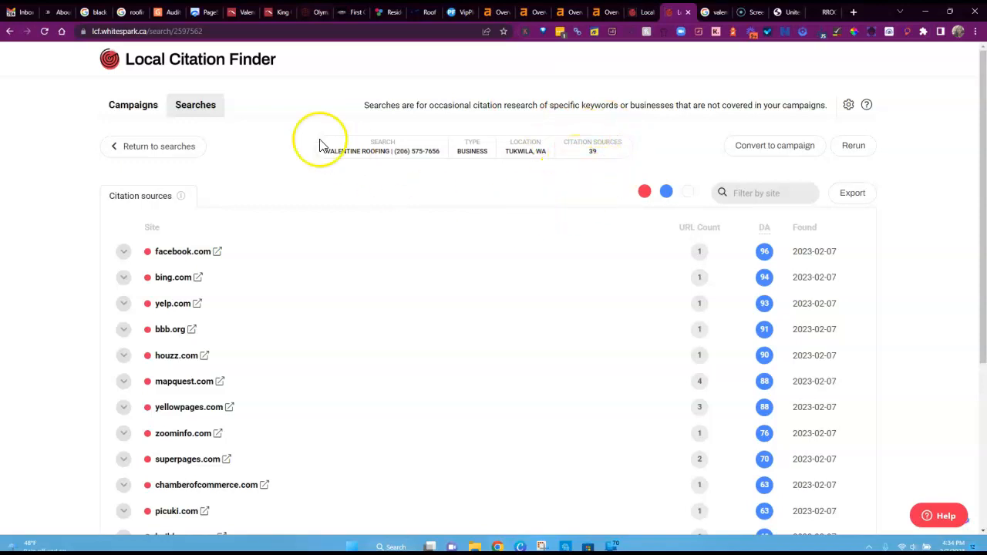
# Scroll through Valentine Roofing's 39 citation sources to the bottom of the list.
pyautogui.scroll(-3)
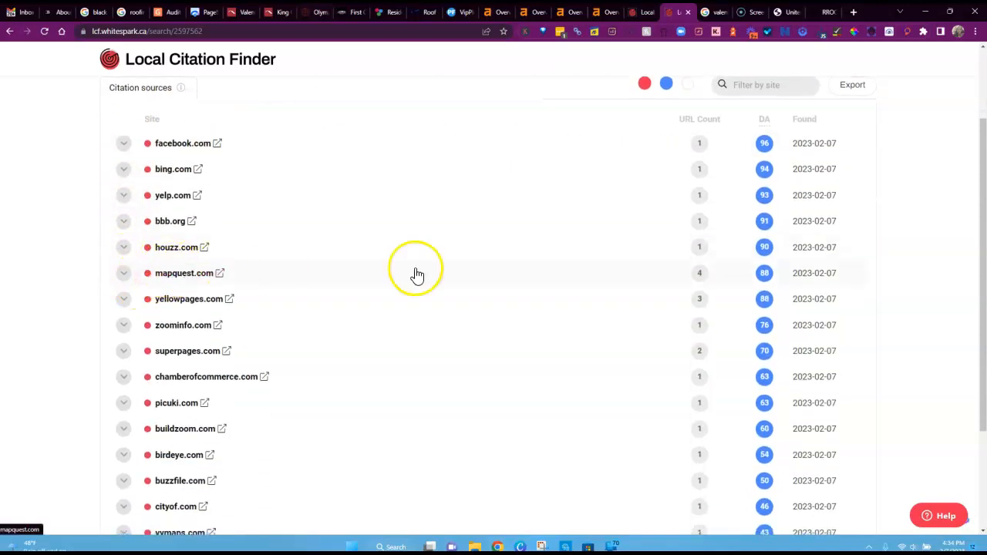
pyautogui.scroll(-3)
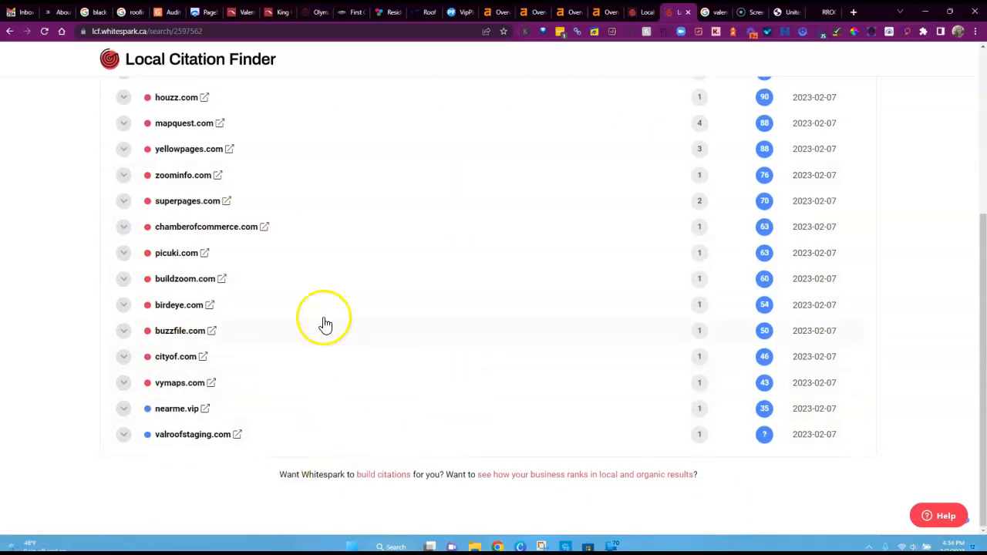
pyautogui.scroll(3)
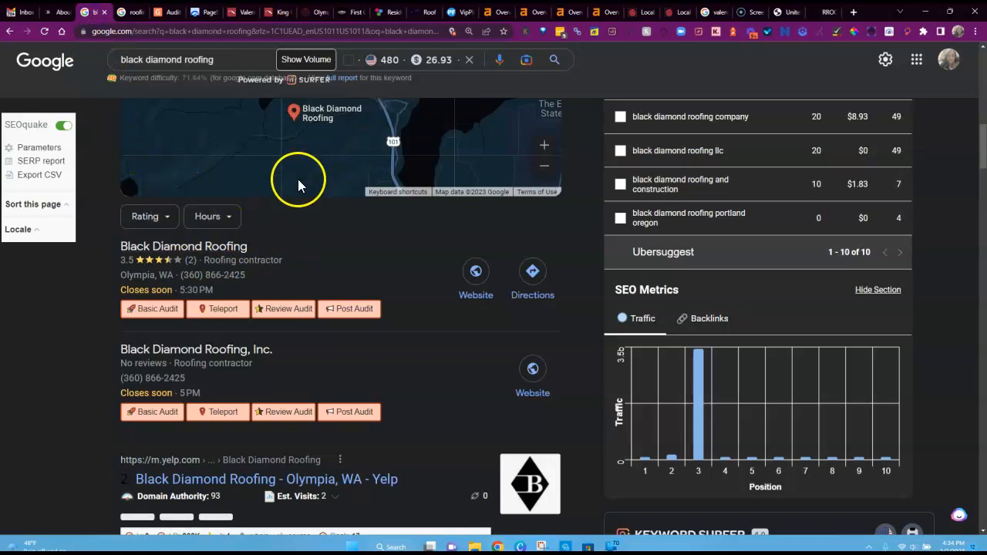
# Open the Black Diamond Roofing About page and read the company story.
pyautogui.scroll(-3)
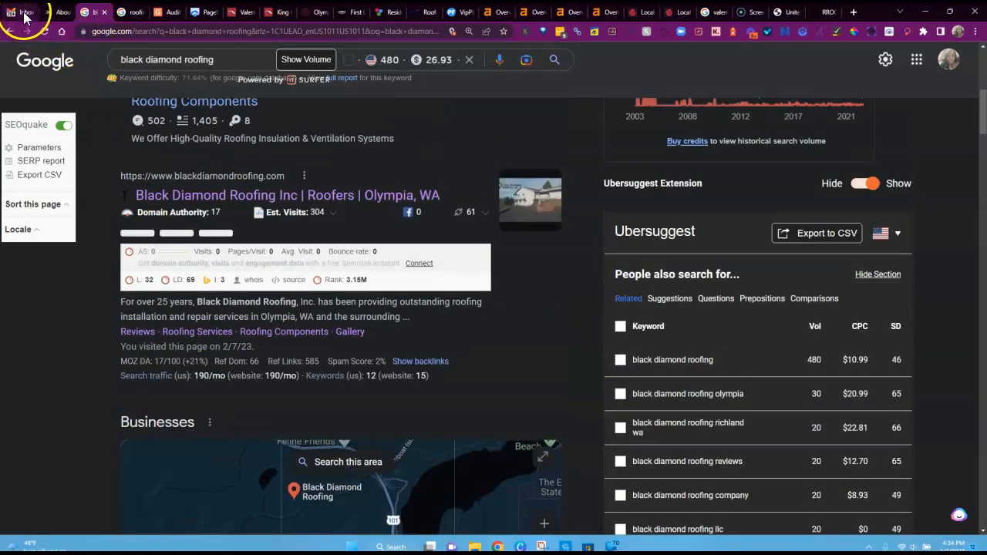
pyautogui.click(288, 195)
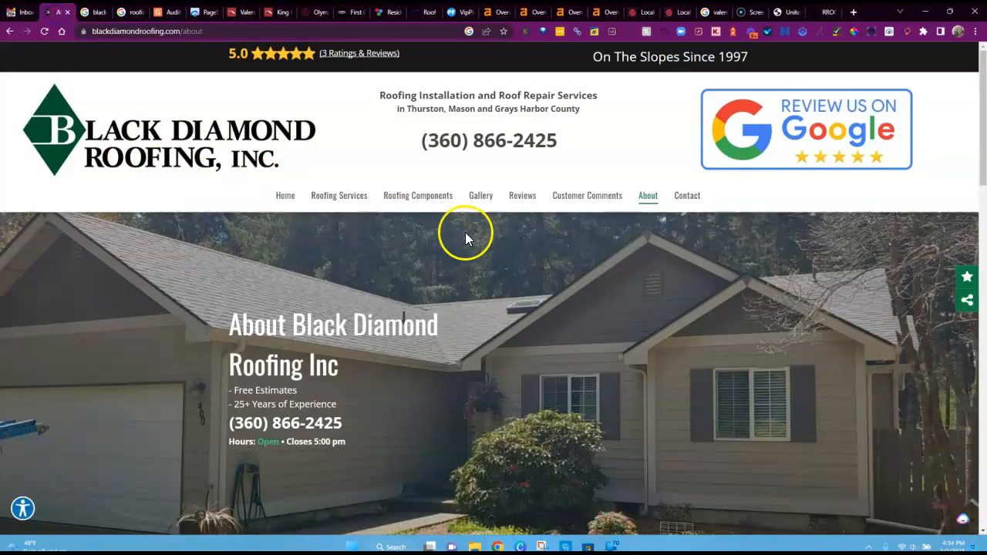
pyautogui.scroll(-3)
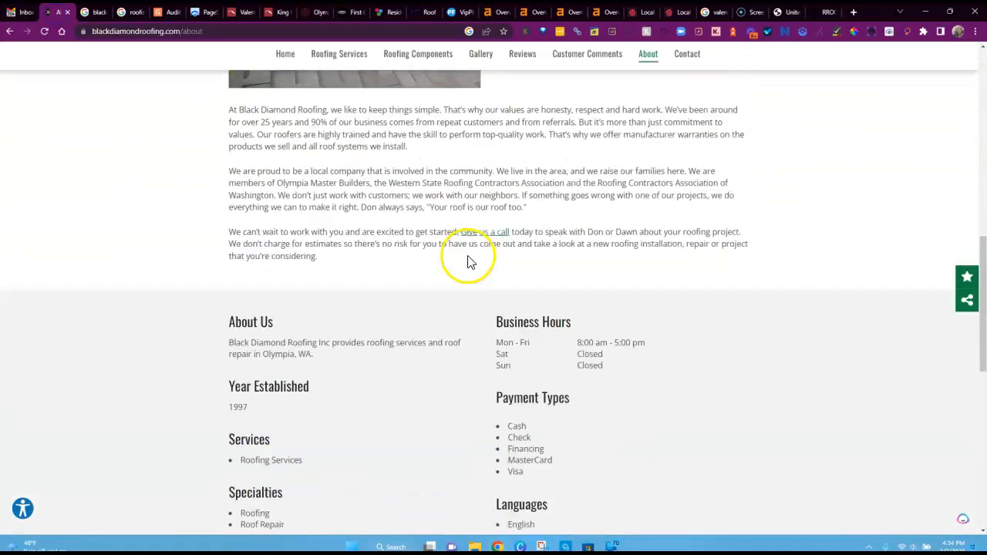
pyautogui.scroll(-3)
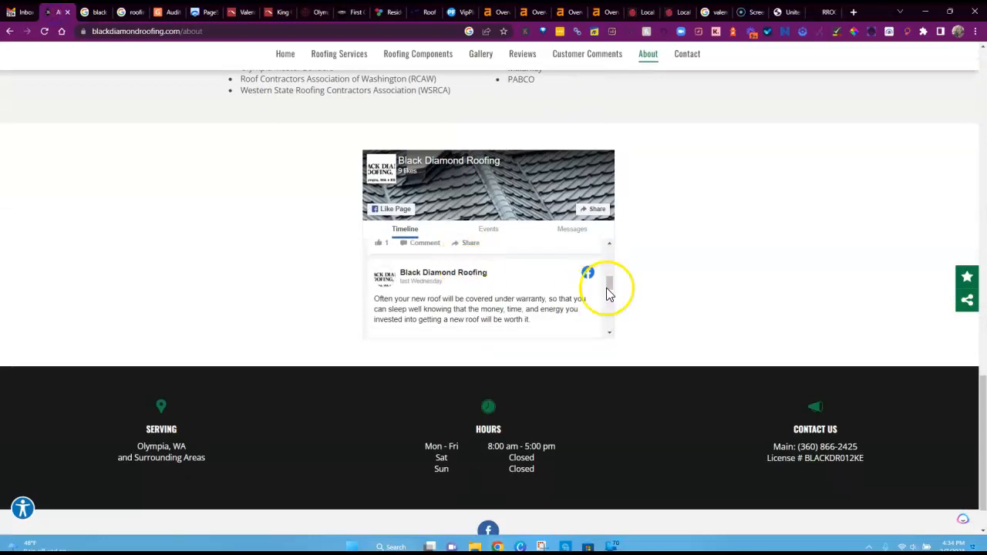
pyautogui.scroll(3)
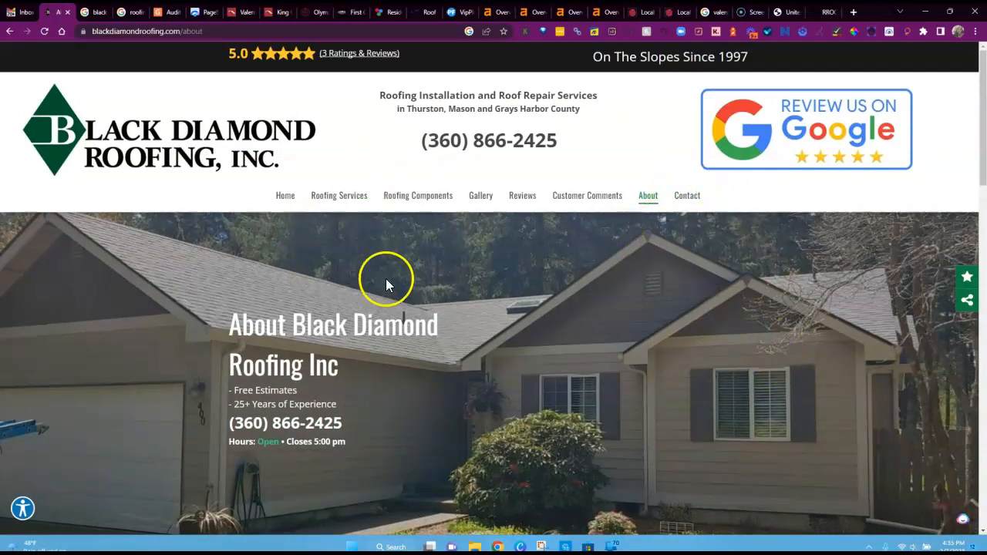
pyautogui.moveTo(285, 230)
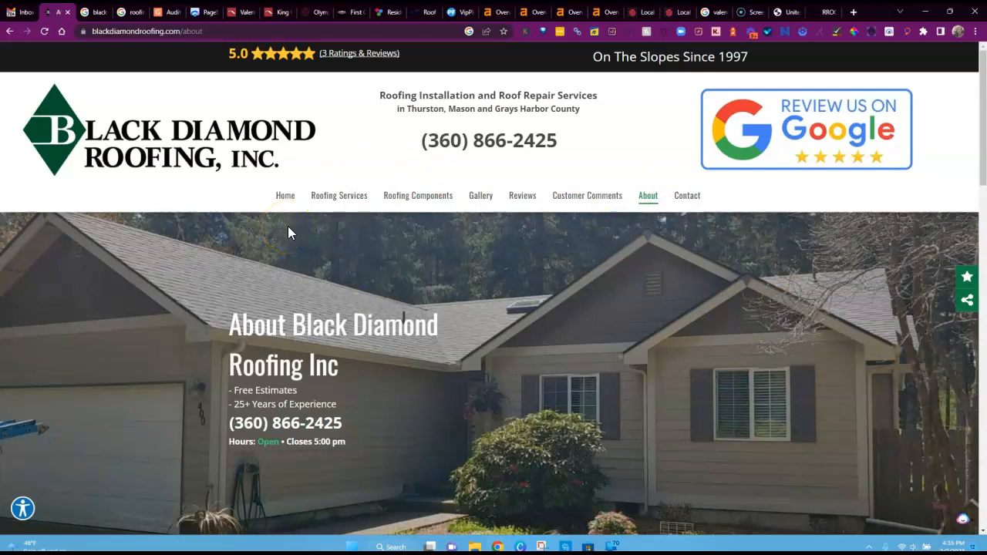
pyautogui.moveTo(292, 231)
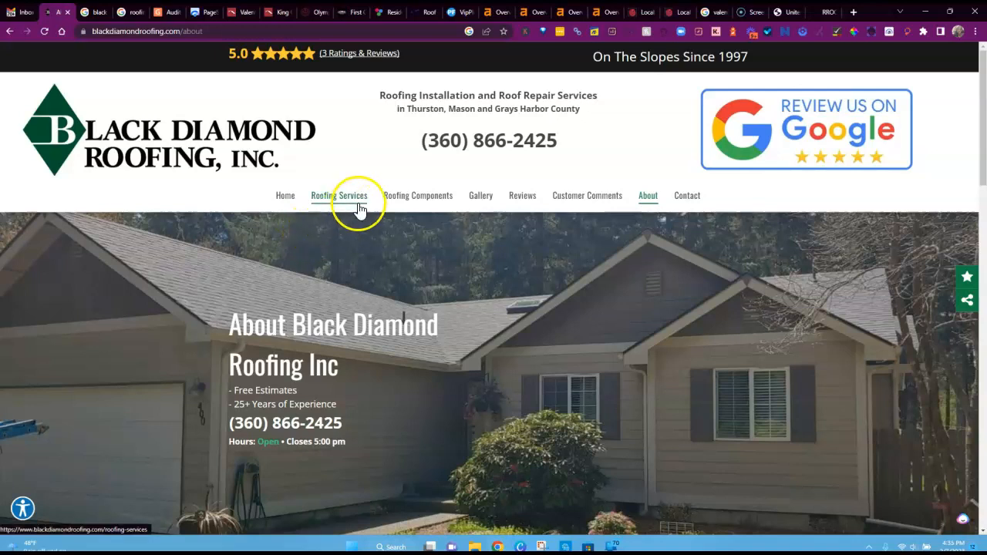
pyautogui.moveTo(316, 235)
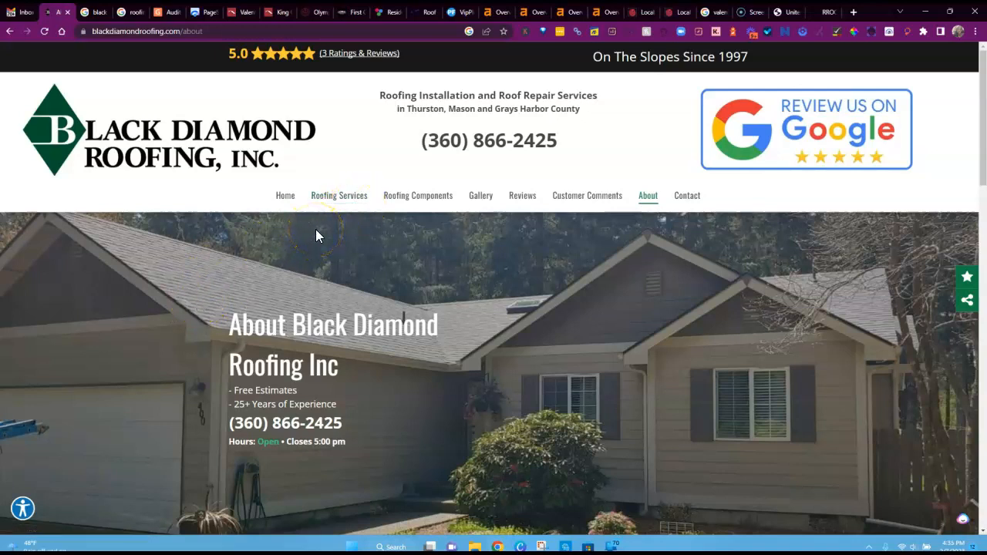
pyautogui.moveTo(369, 202)
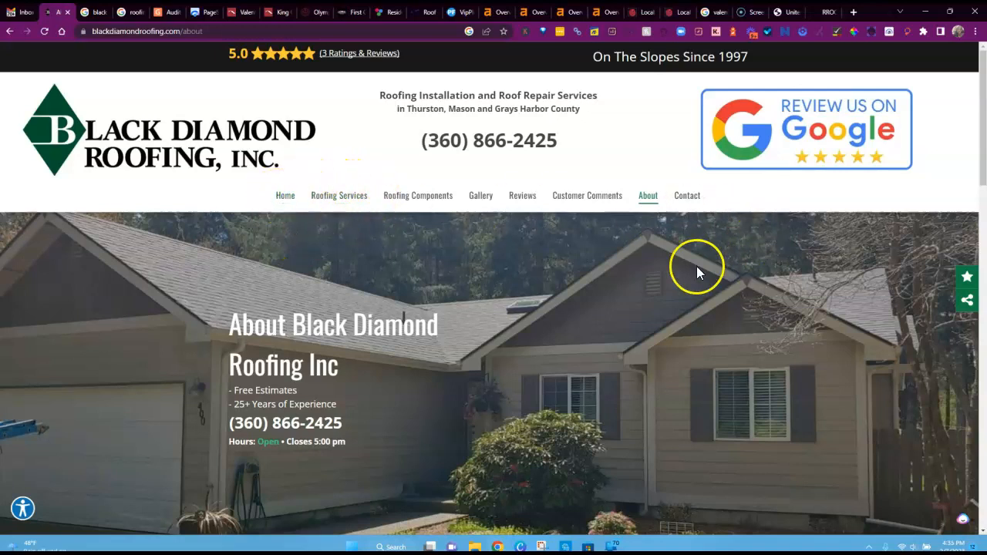
pyautogui.moveTo(377, 216)
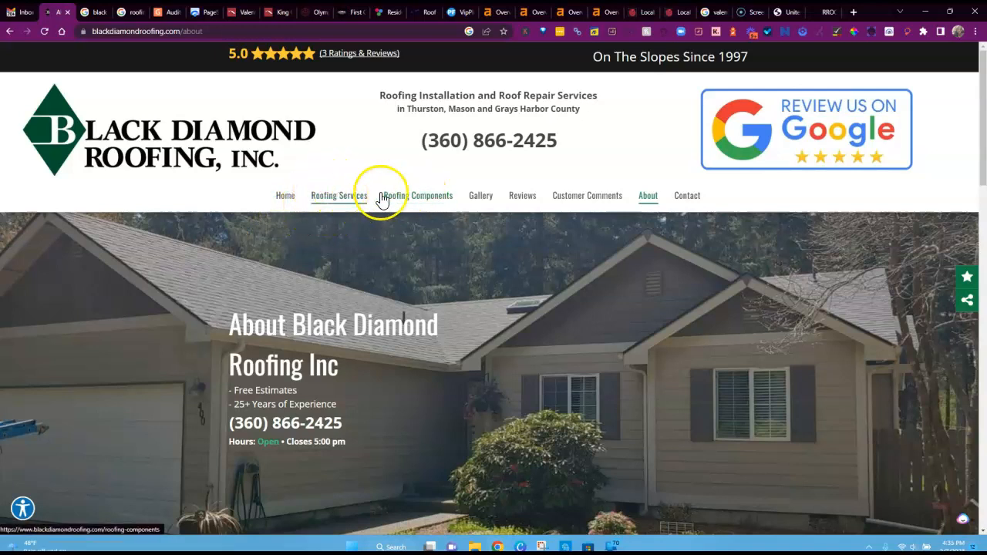
pyautogui.moveTo(396, 195)
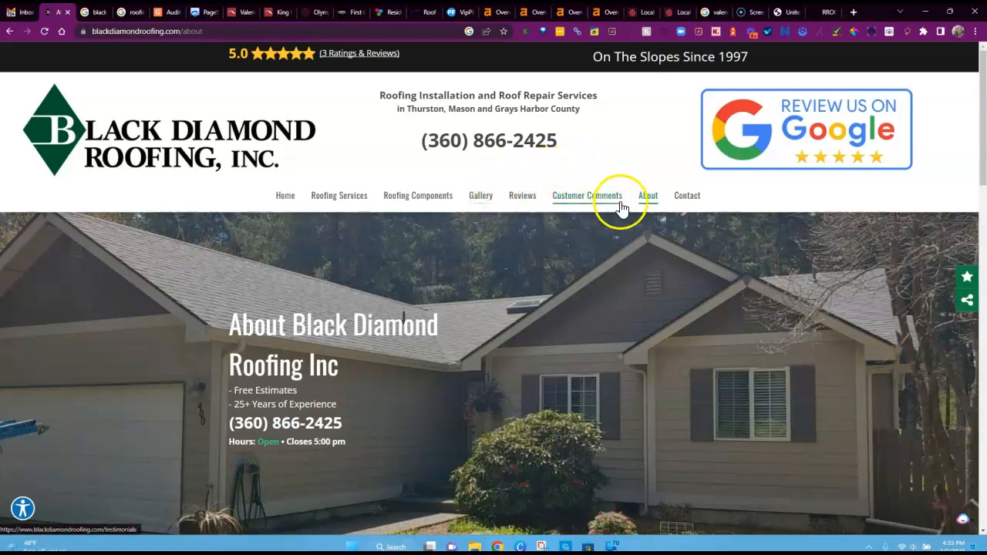
# Scroll down the About page through business hours, payment types, associations and brands.
pyautogui.scroll(-3)
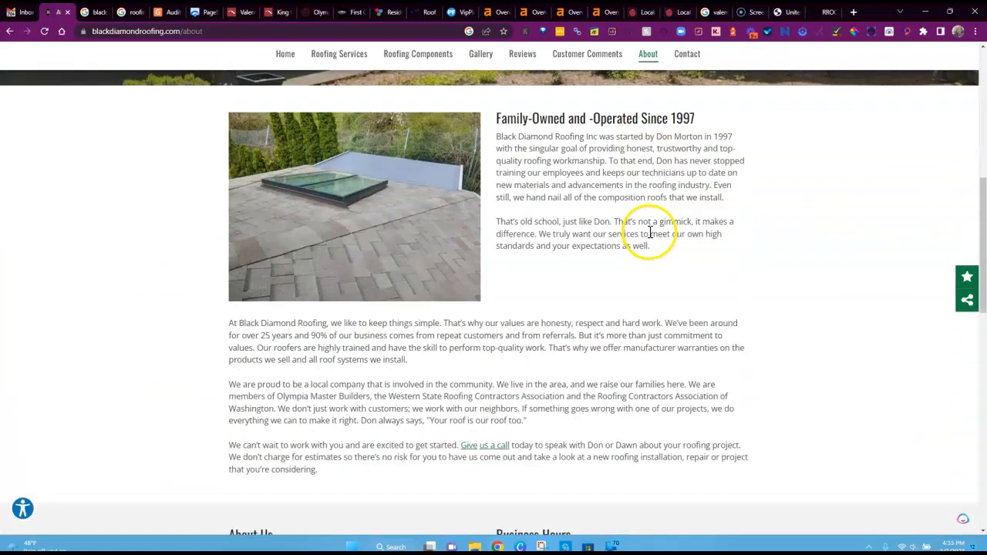
pyautogui.scroll(-3)
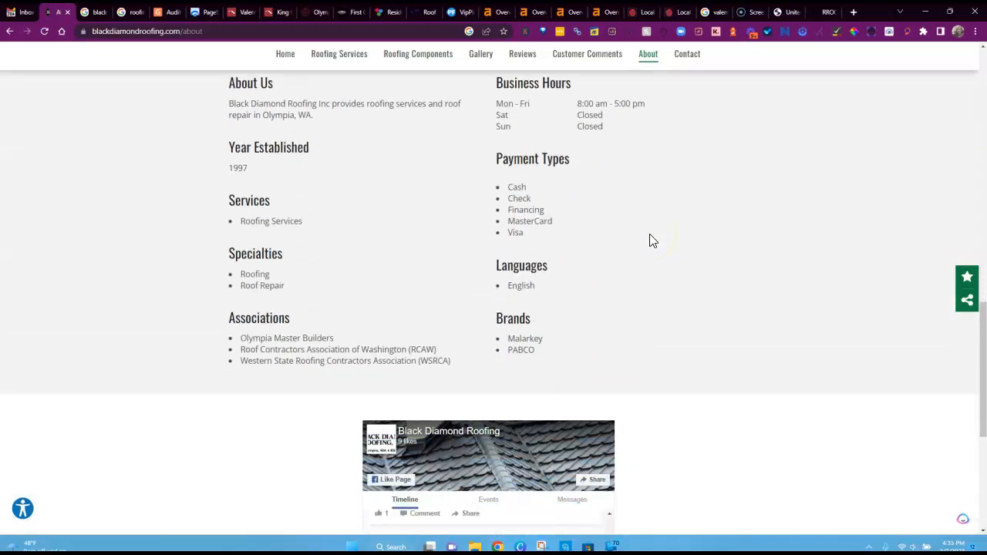
pyautogui.scroll(-3)
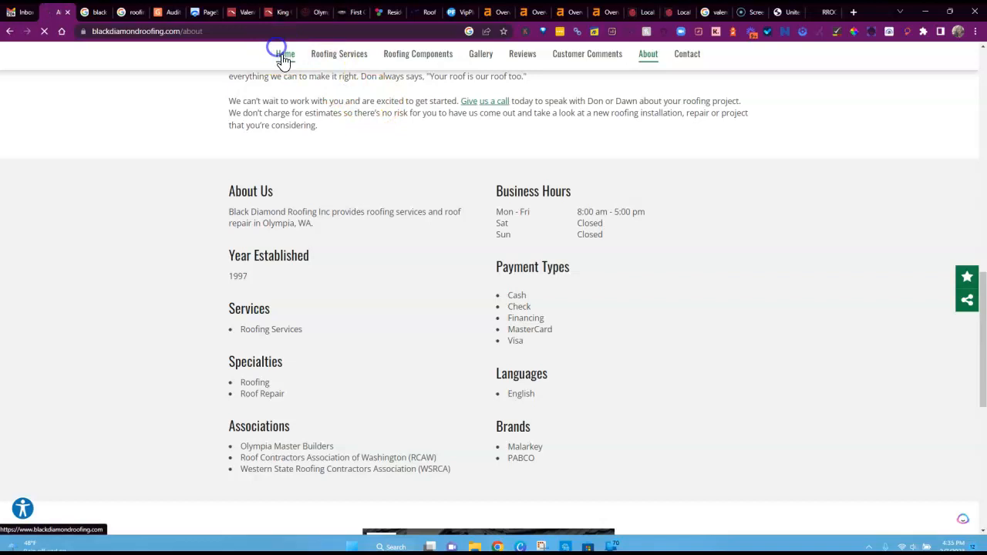
# Go to the homepage and scroll down to the customer reviews and company video.
pyautogui.click(284, 53)
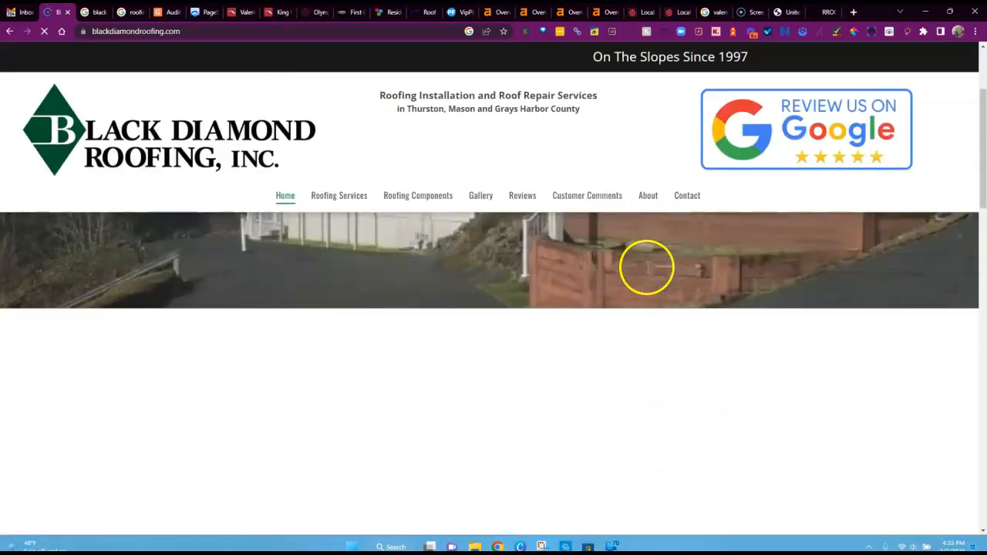
pyautogui.scroll(-3)
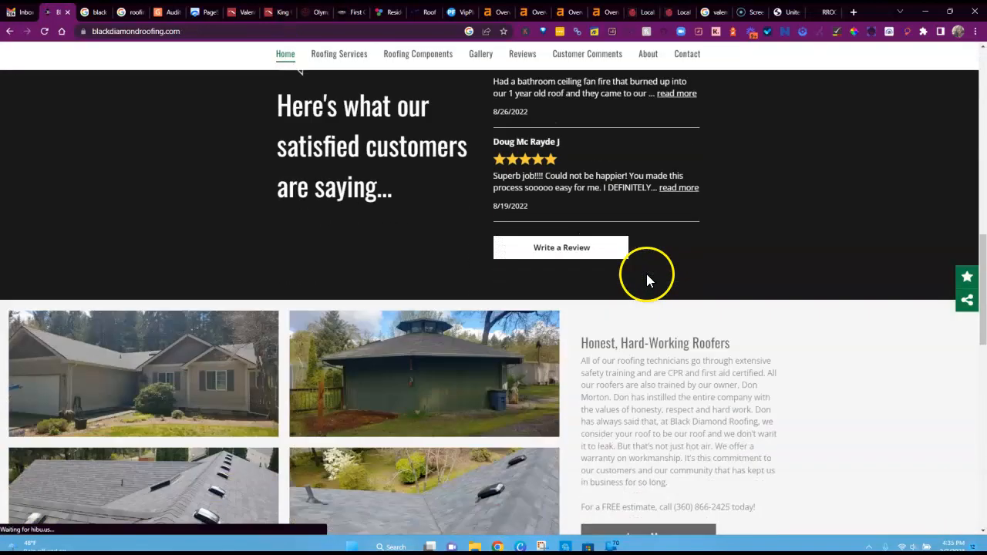
pyautogui.scroll(-3)
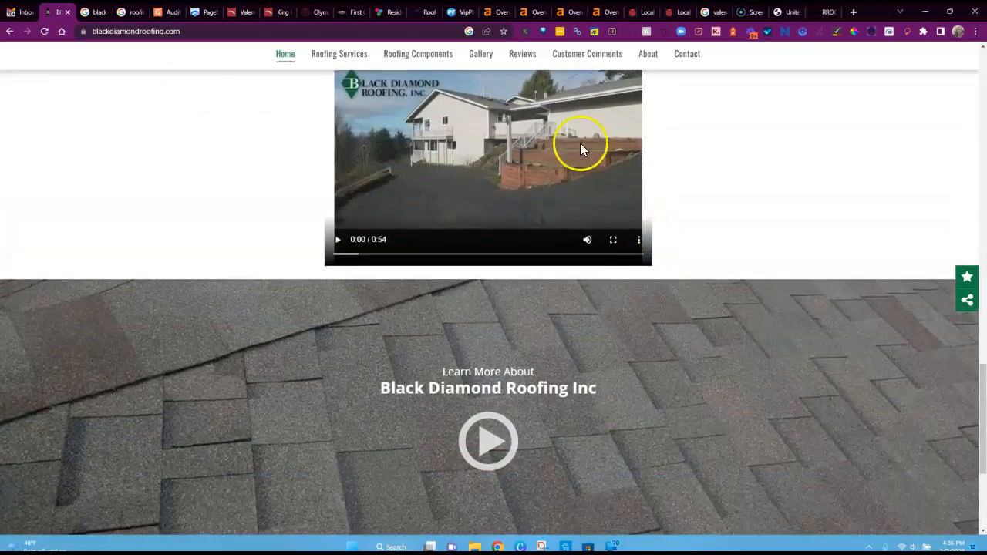
pyautogui.scroll(-3)
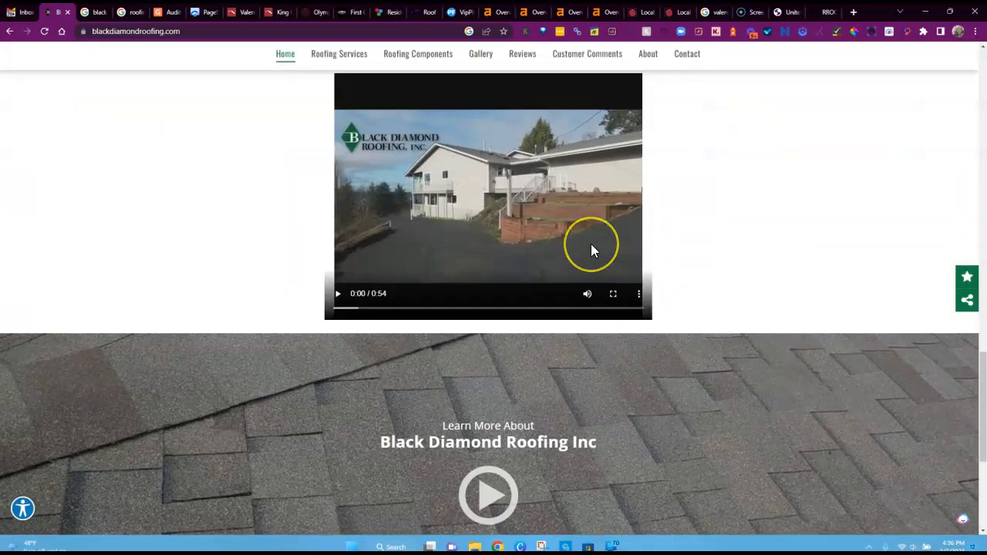
pyautogui.scroll(-3)
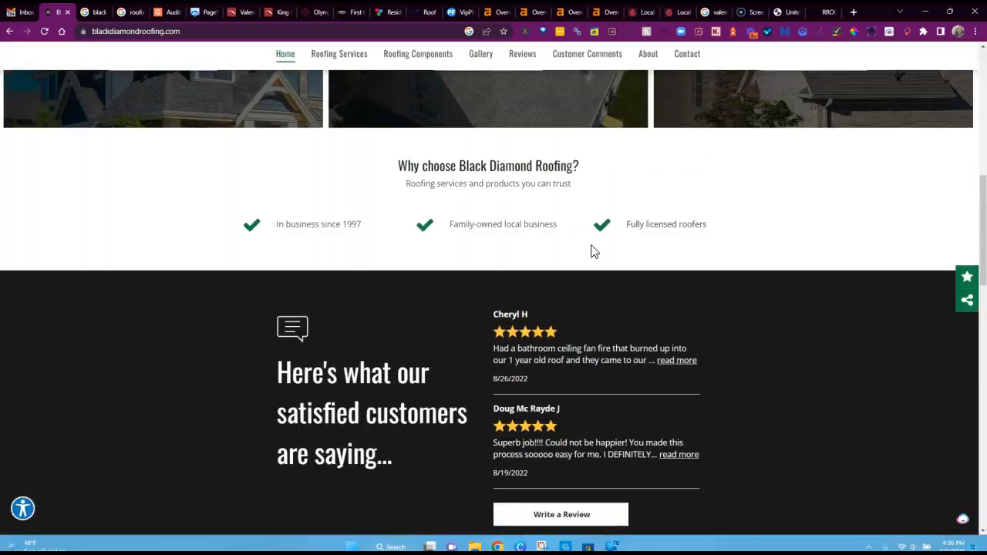
pyautogui.scroll(3)
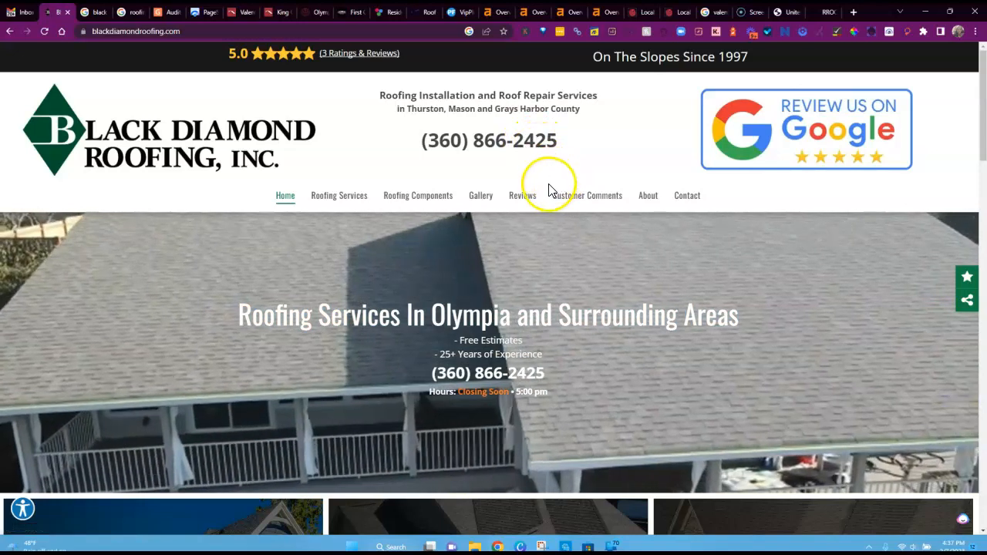
pyautogui.moveTo(385, 21)
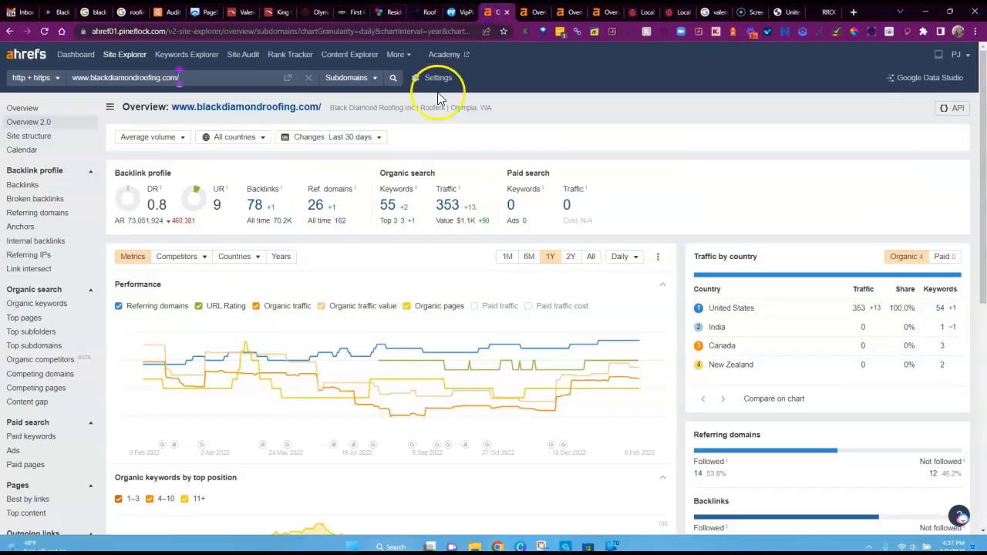
pyautogui.moveTo(268, 80)
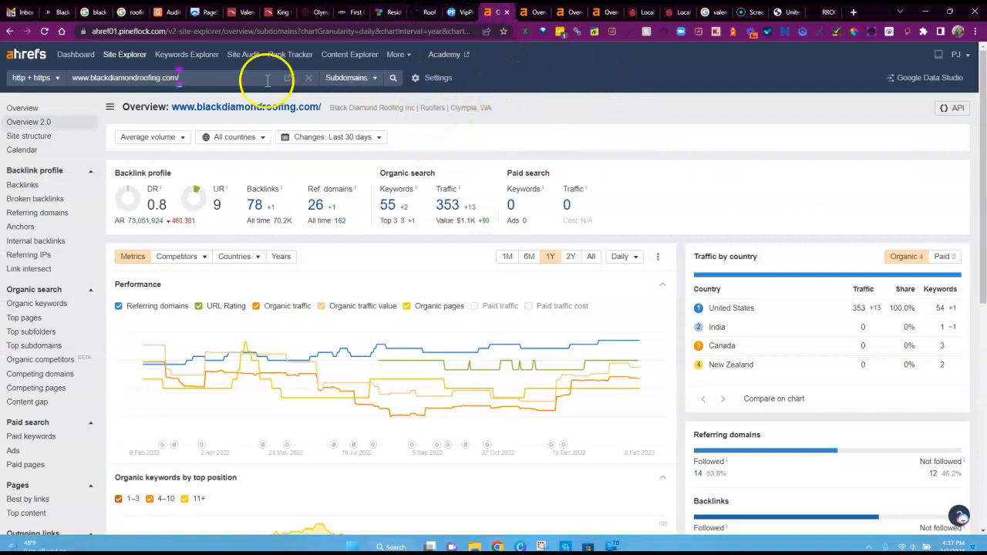
pyautogui.moveTo(123, 154)
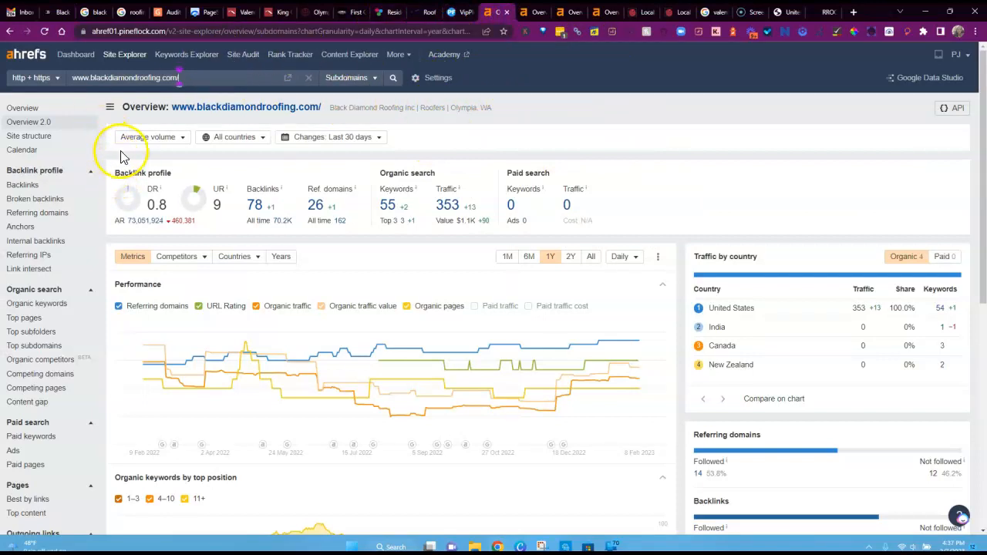
pyautogui.moveTo(146, 128)
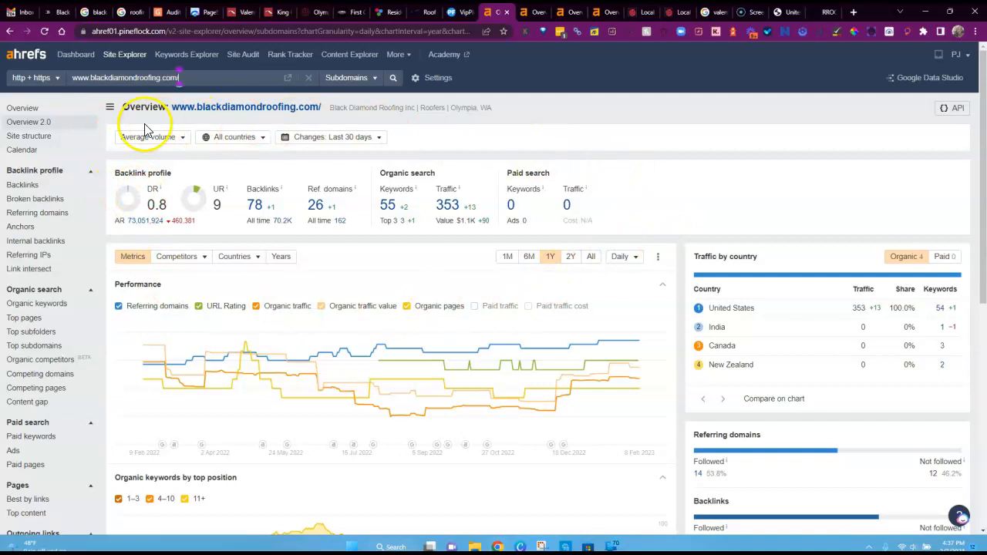
pyautogui.moveTo(124, 221)
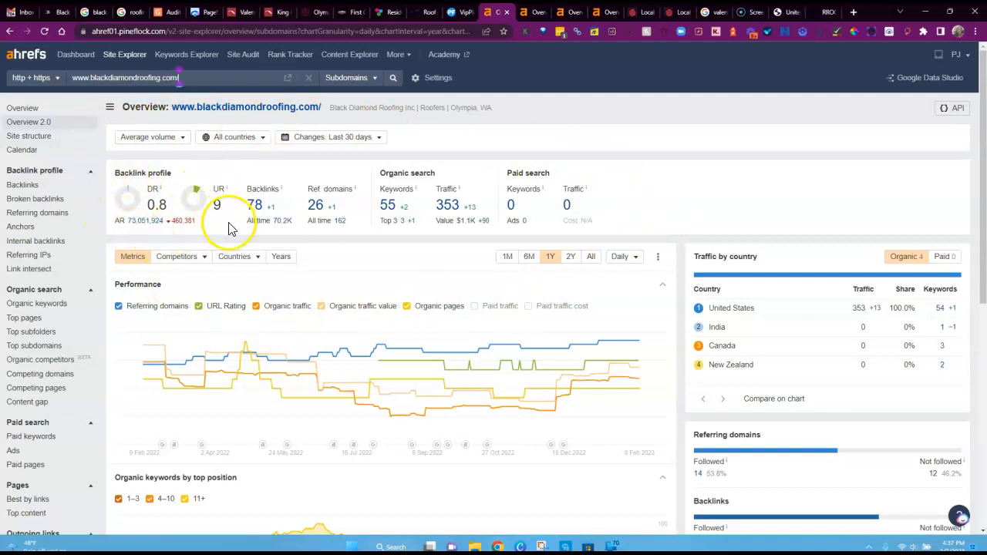
pyautogui.moveTo(189, 185)
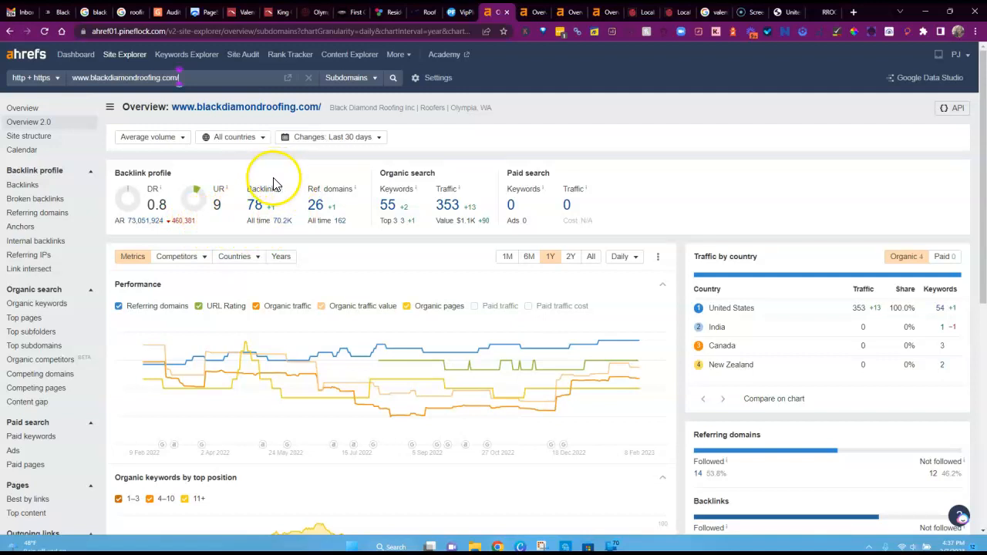
pyautogui.moveTo(543, 168)
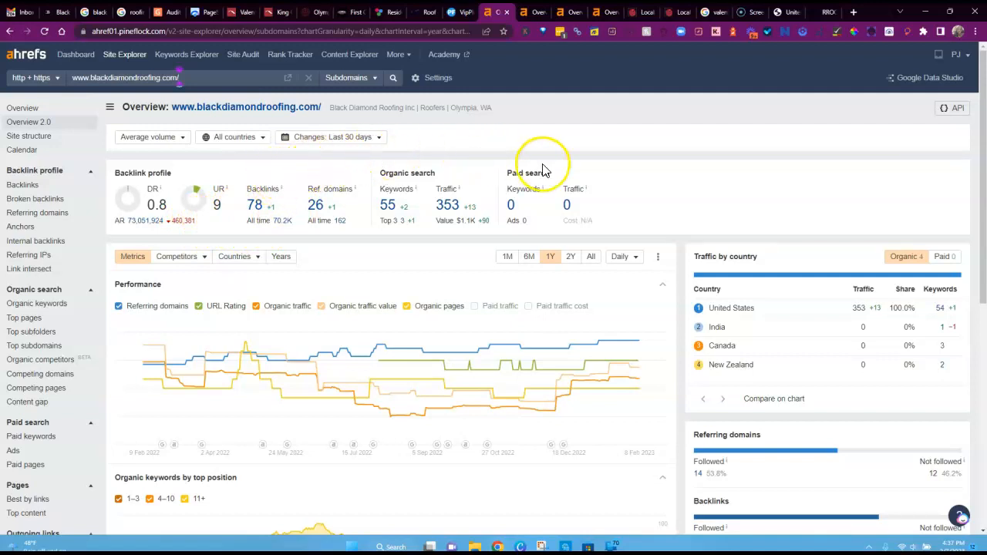
pyautogui.moveTo(306, 171)
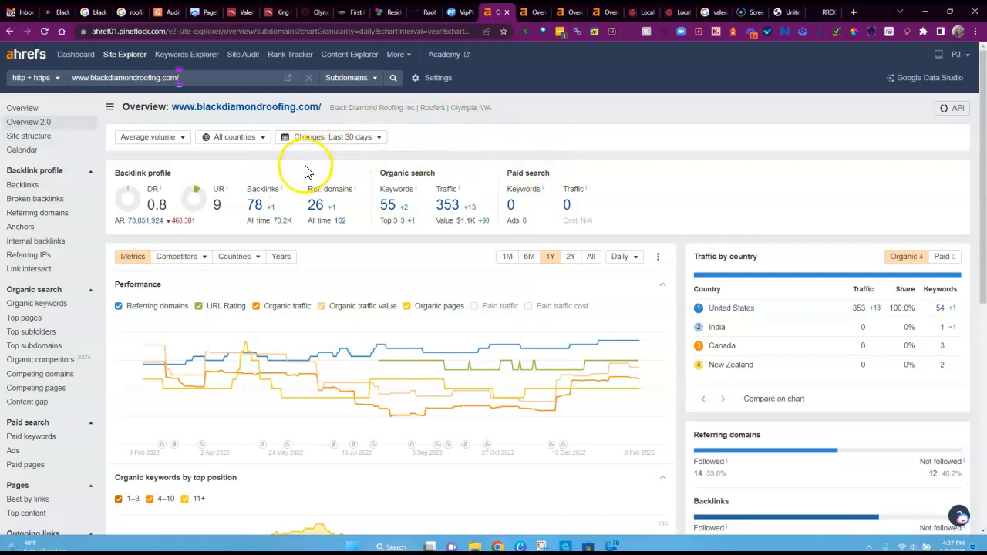
pyautogui.moveTo(709, 199)
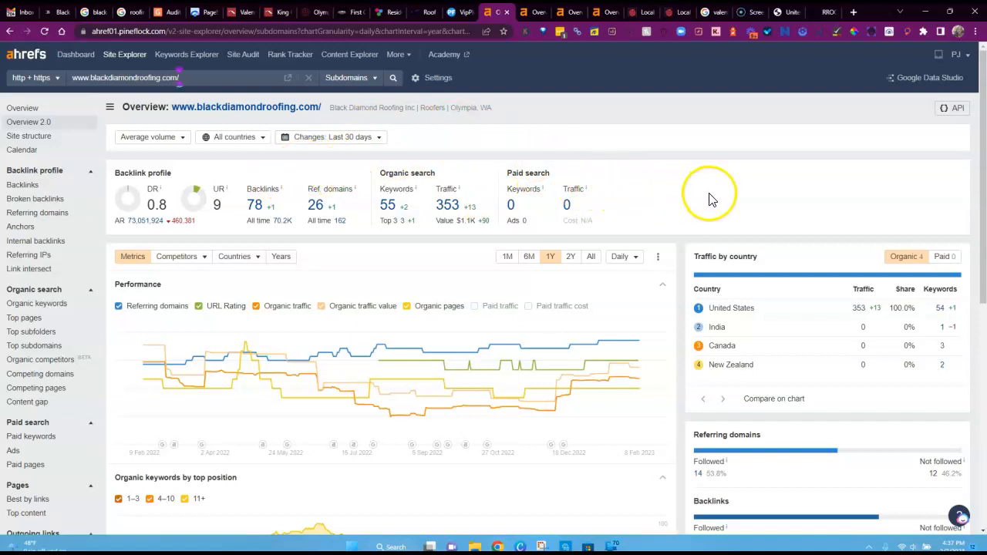
pyautogui.moveTo(702, 163)
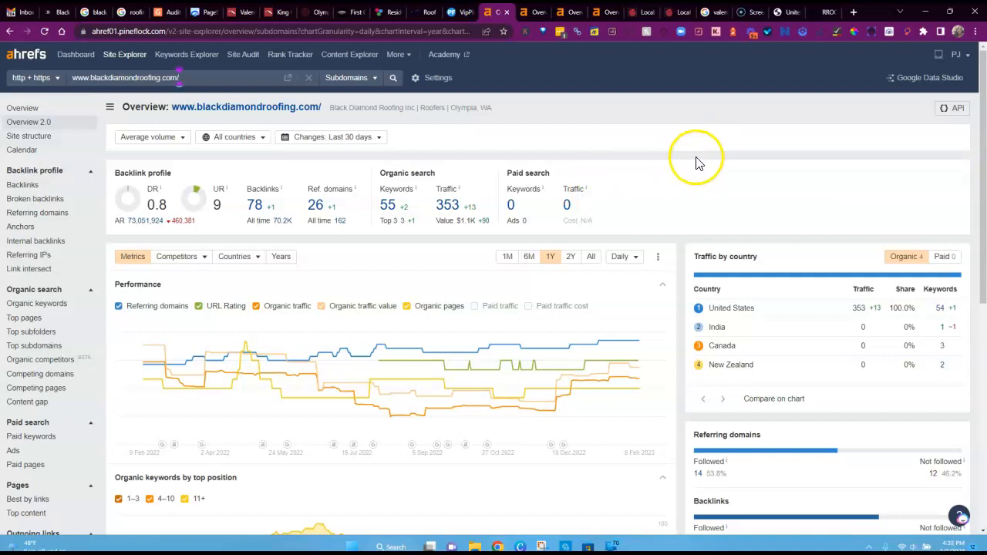
pyautogui.moveTo(458, 150)
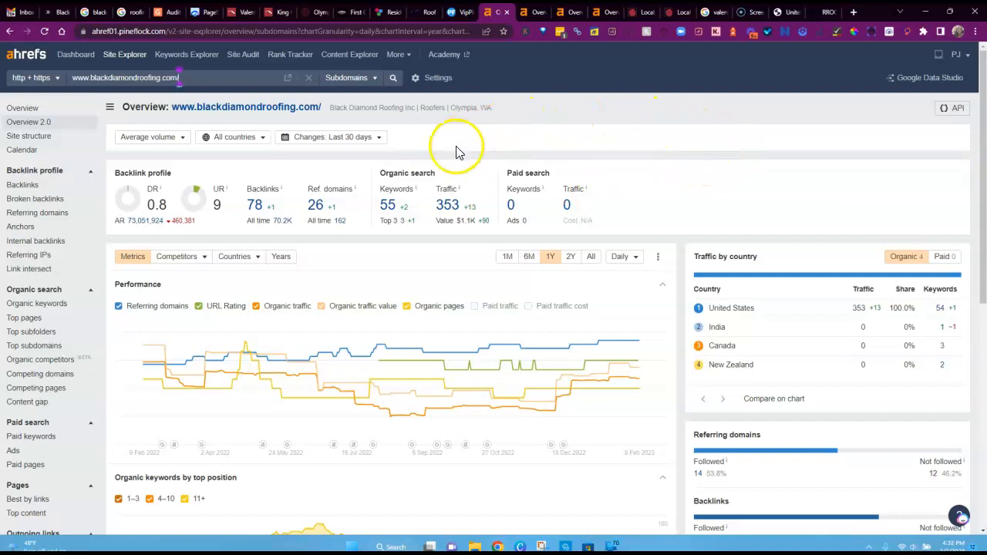
pyautogui.moveTo(651, 158)
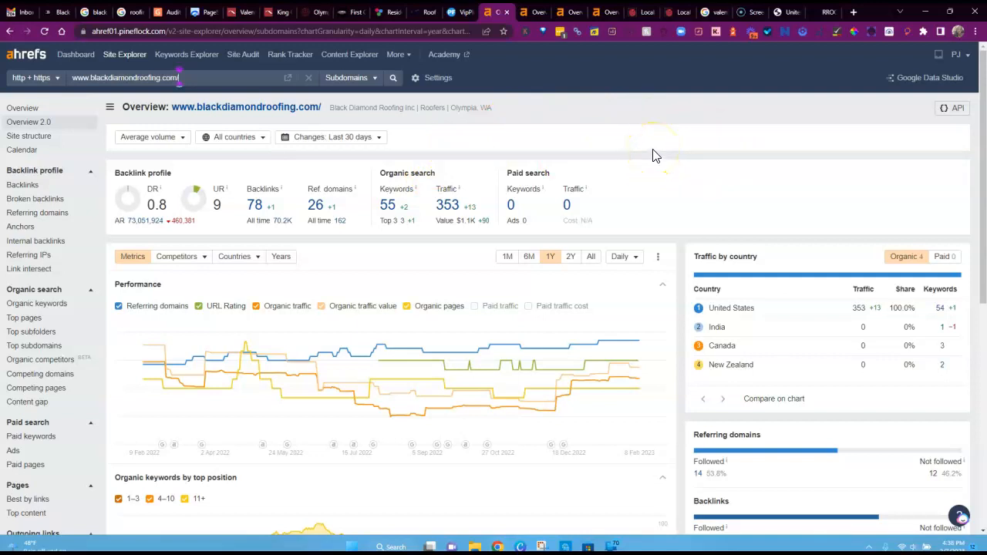
pyautogui.moveTo(447, 205)
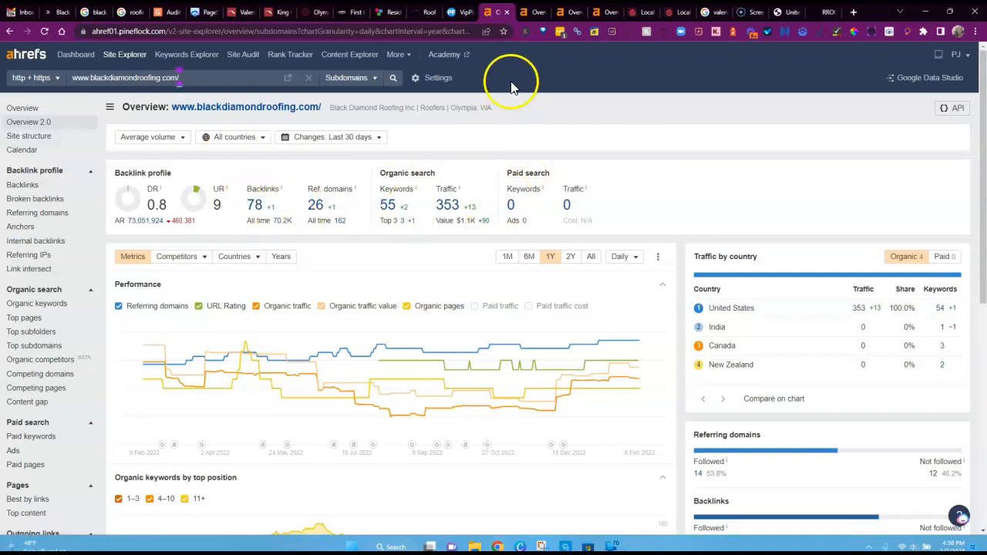
pyautogui.moveTo(438, 168)
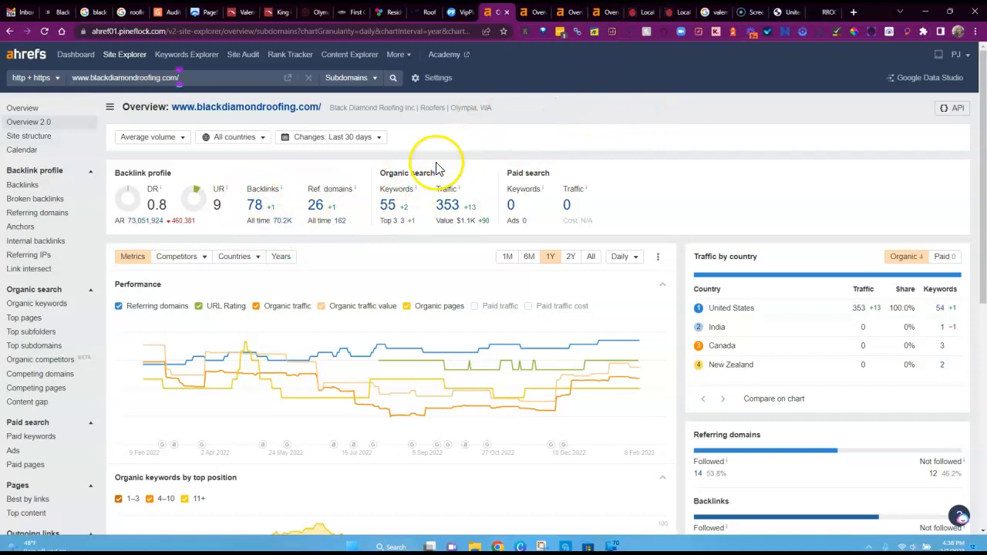
pyautogui.moveTo(343, 214)
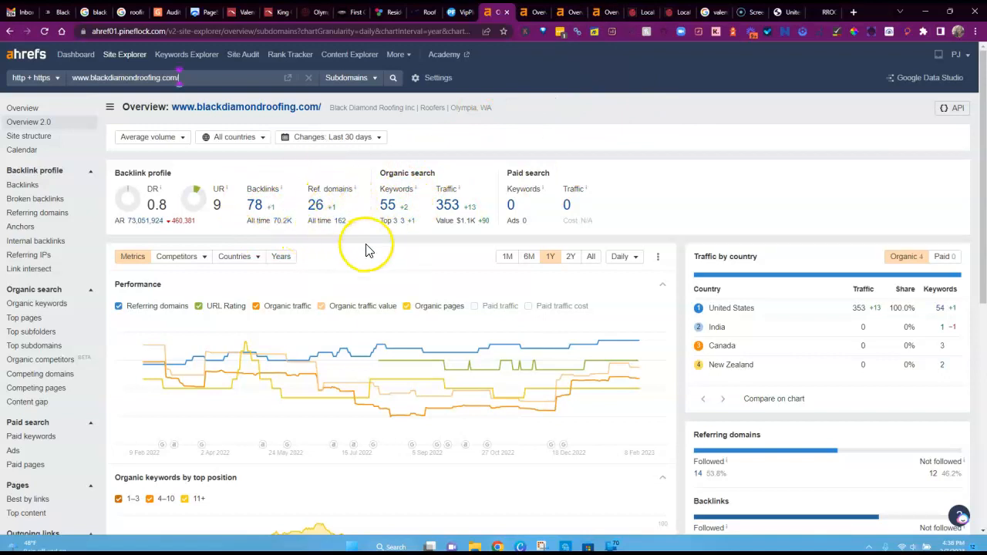
pyautogui.moveTo(407, 226)
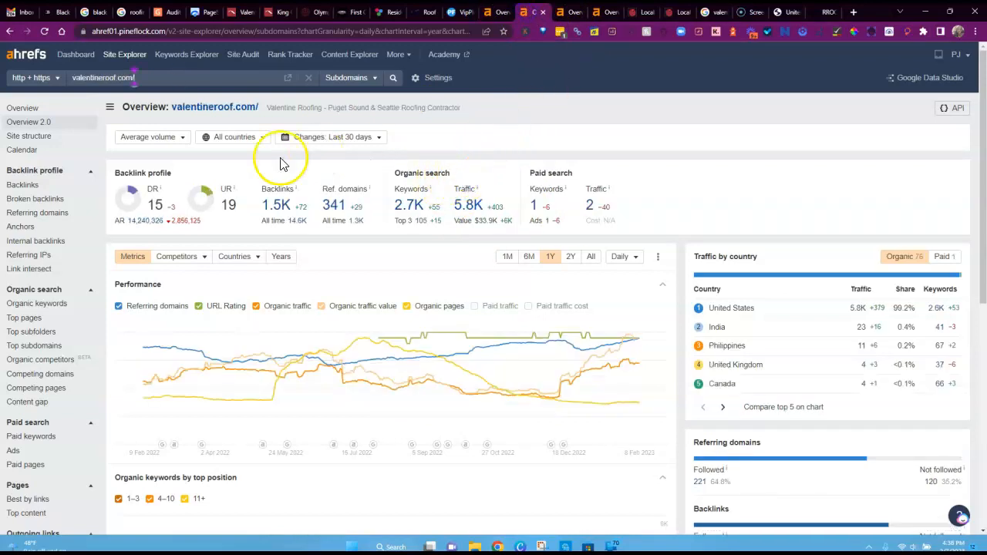
pyautogui.moveTo(217, 212)
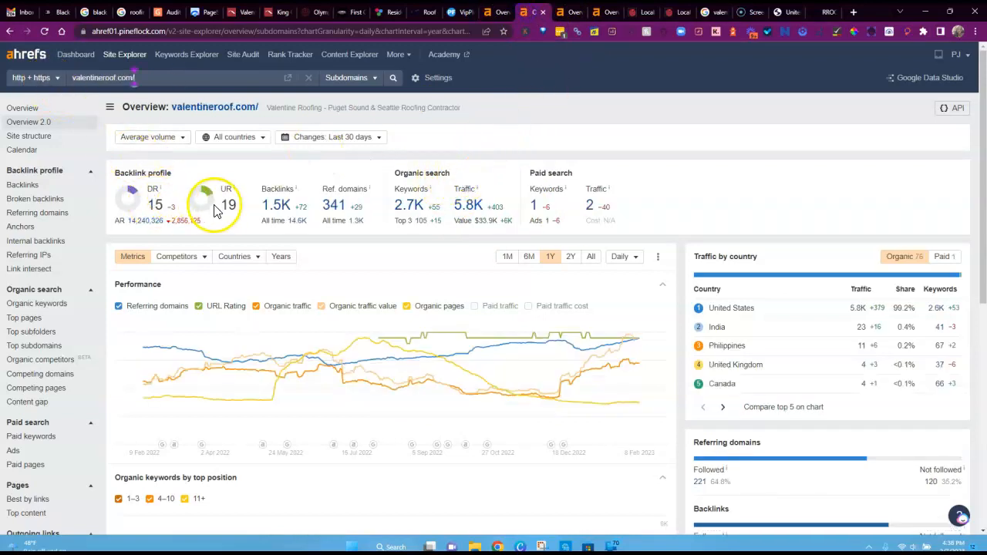
pyautogui.moveTo(177, 241)
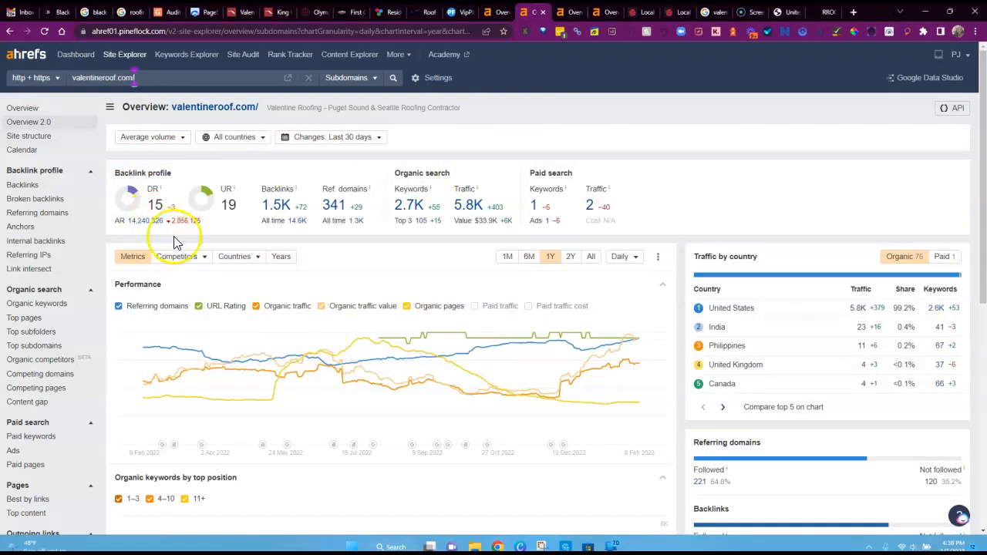
pyautogui.moveTo(183, 256)
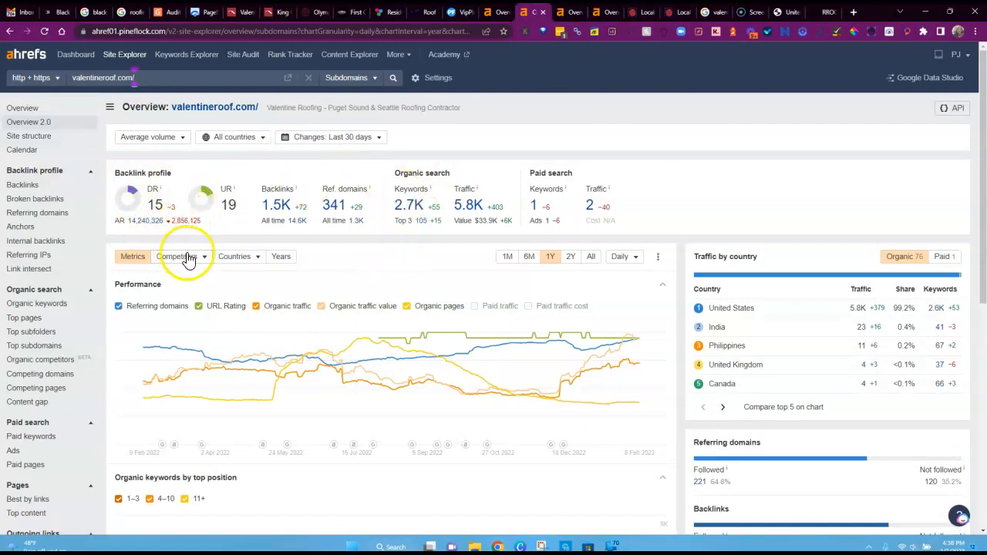
pyautogui.moveTo(243, 240)
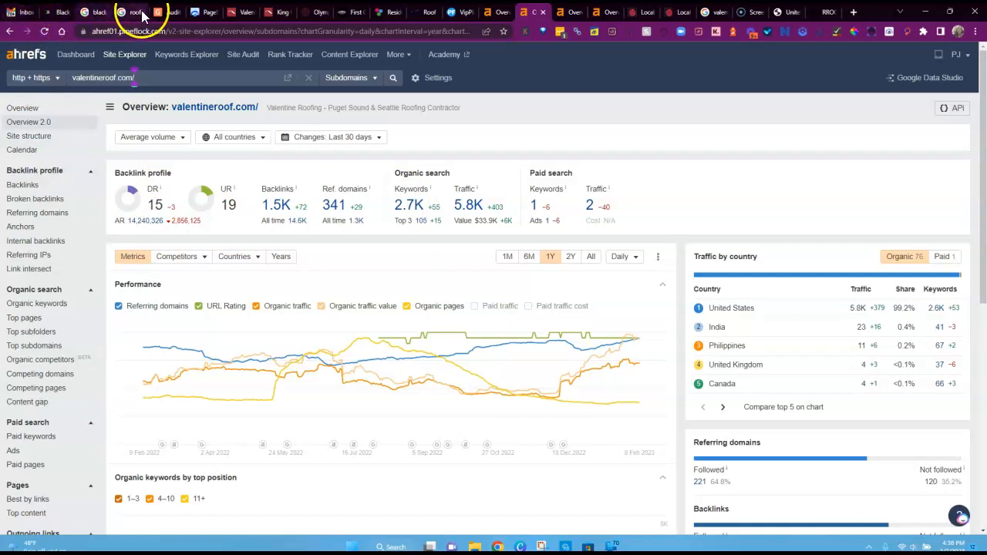
# Move through the GMB Everywhere and PageSpeed tabs to the Valentine Roofing website.
pyautogui.click(158, 13)
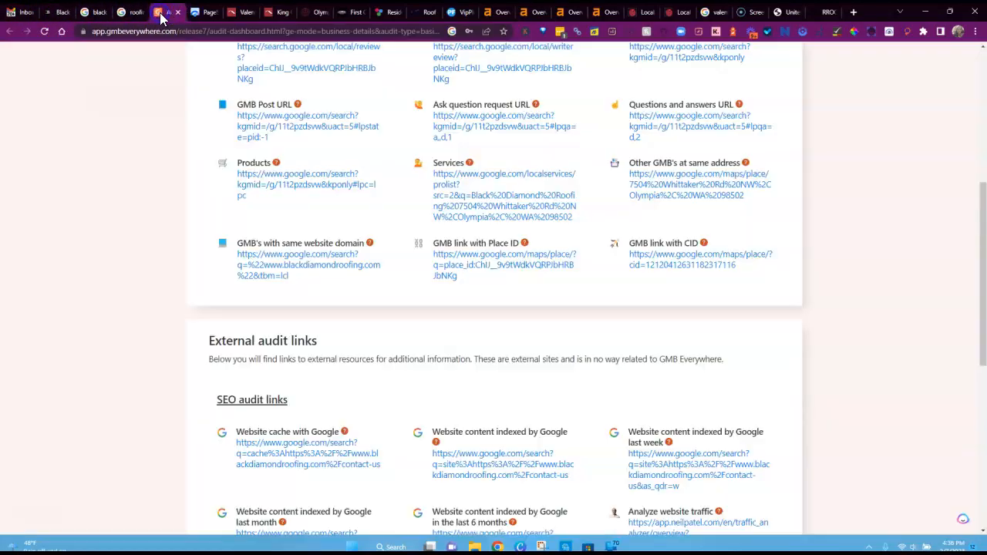
pyautogui.click(204, 12)
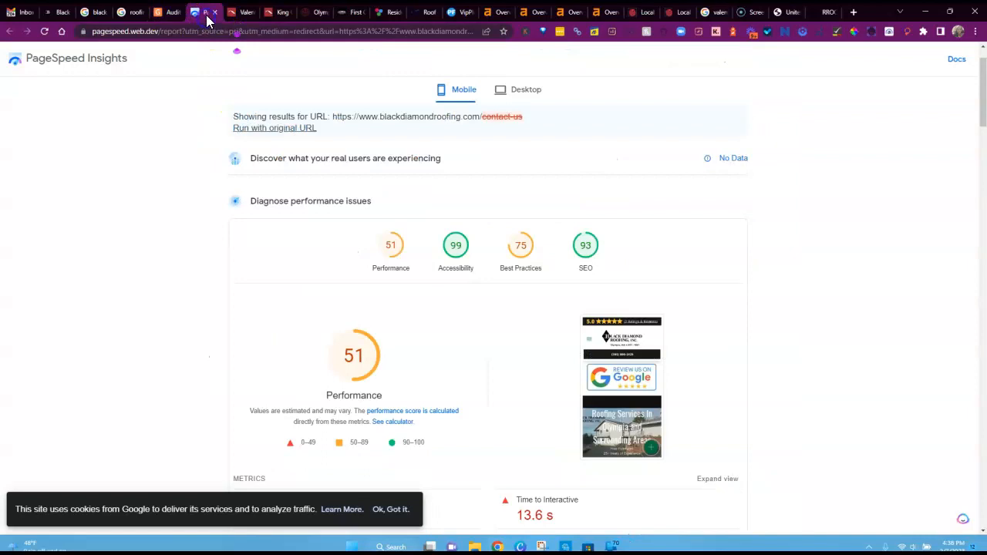
pyautogui.click(242, 12)
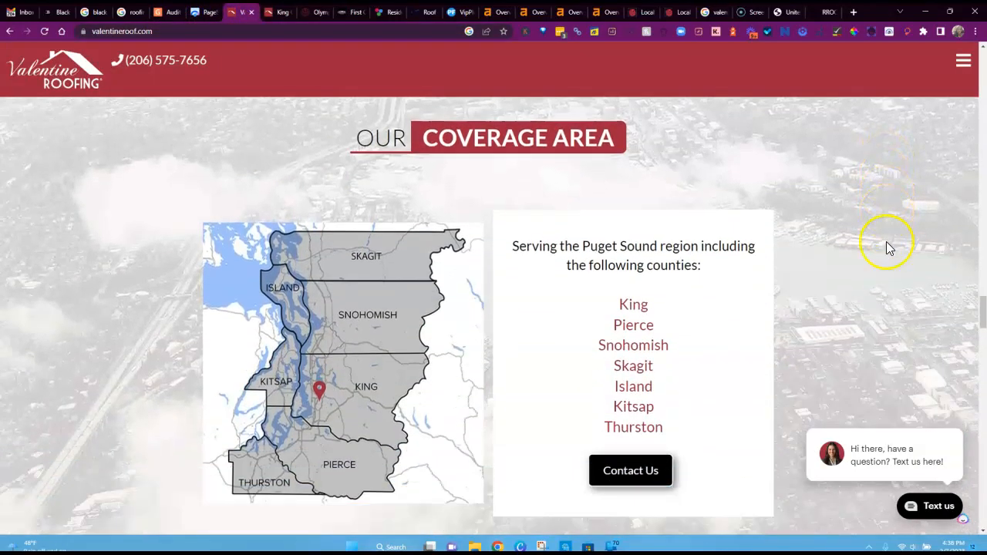
# Open Valentine Roofing's King County page and scroll through its cities, content and bid form.
pyautogui.scroll(-3)
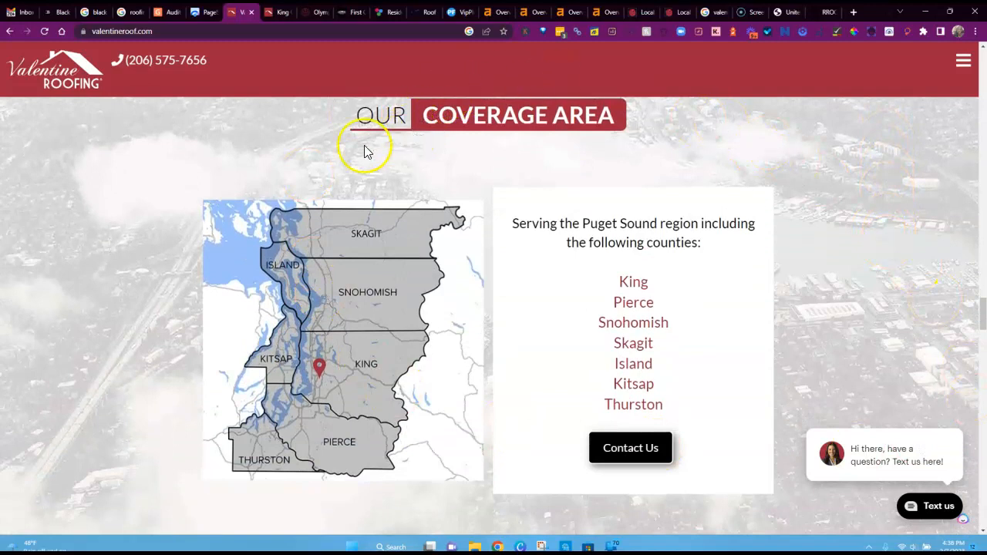
pyautogui.moveTo(383, 210)
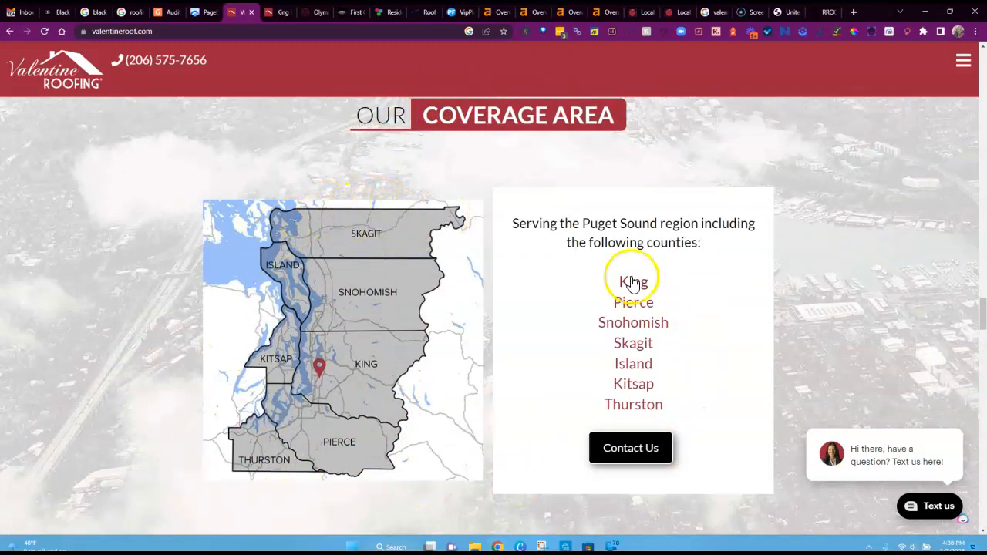
pyautogui.click(632, 283)
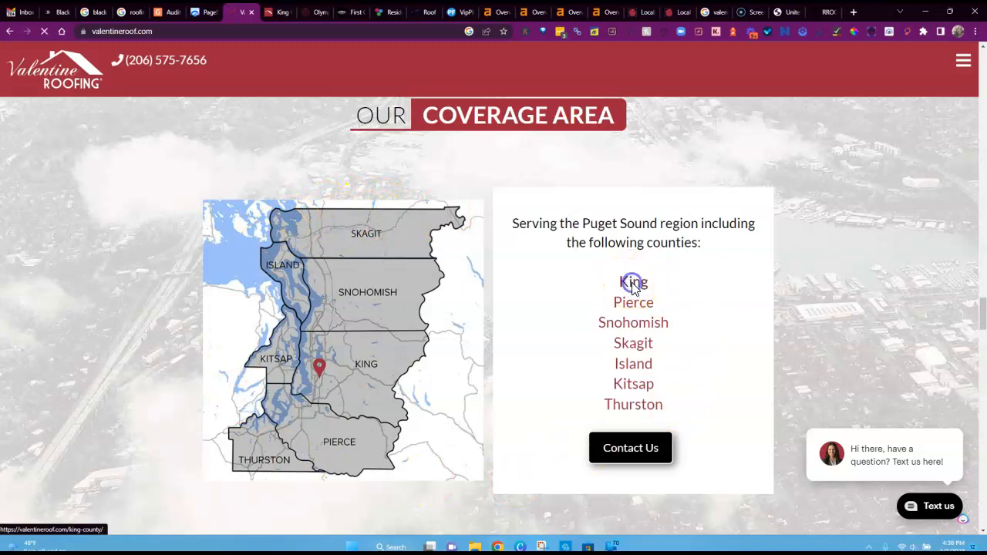
pyautogui.click(633, 283)
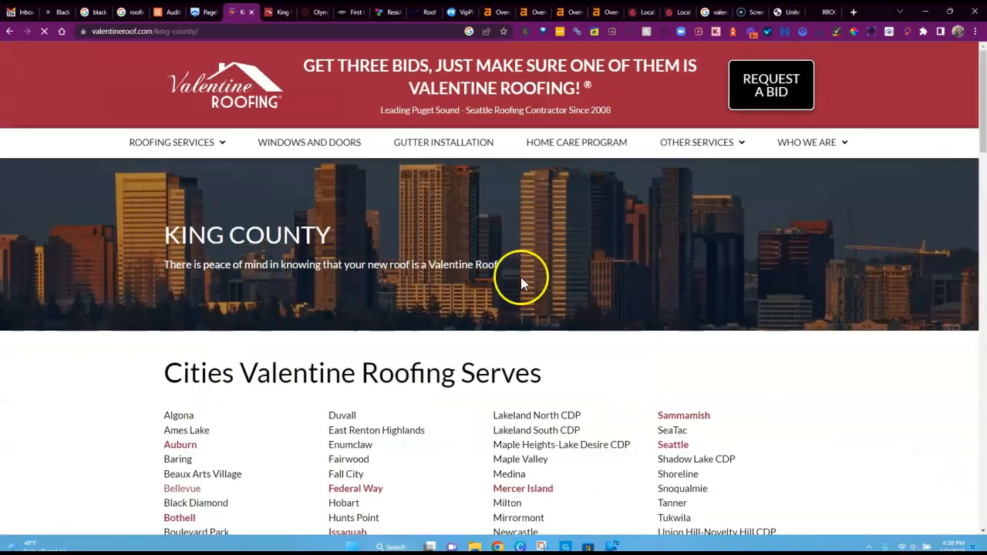
pyautogui.scroll(-3)
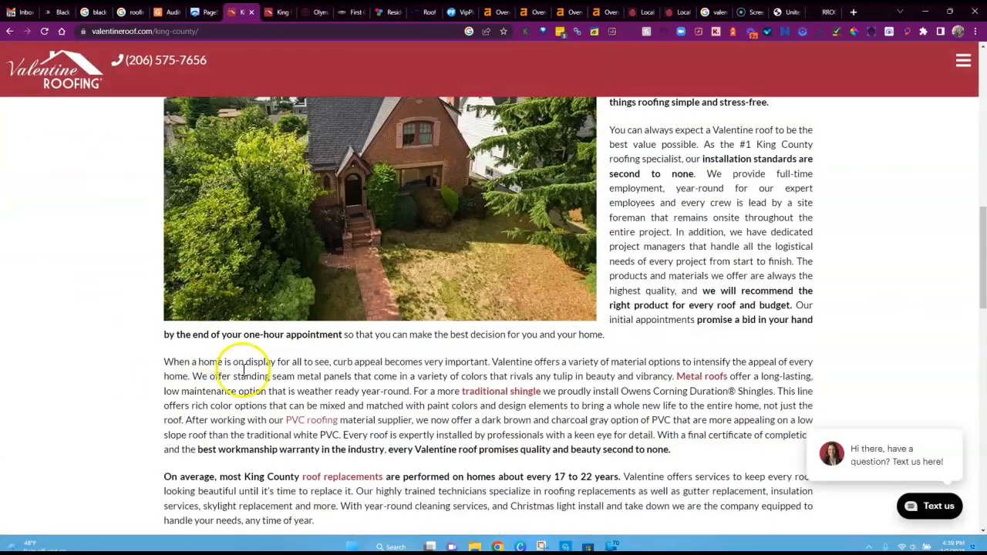
pyautogui.scroll(-3)
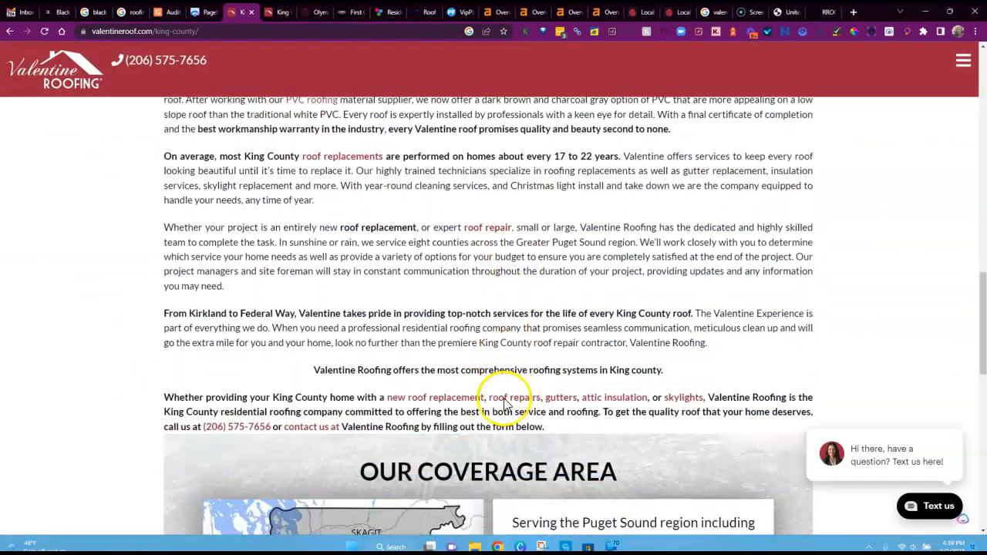
pyautogui.scroll(-3)
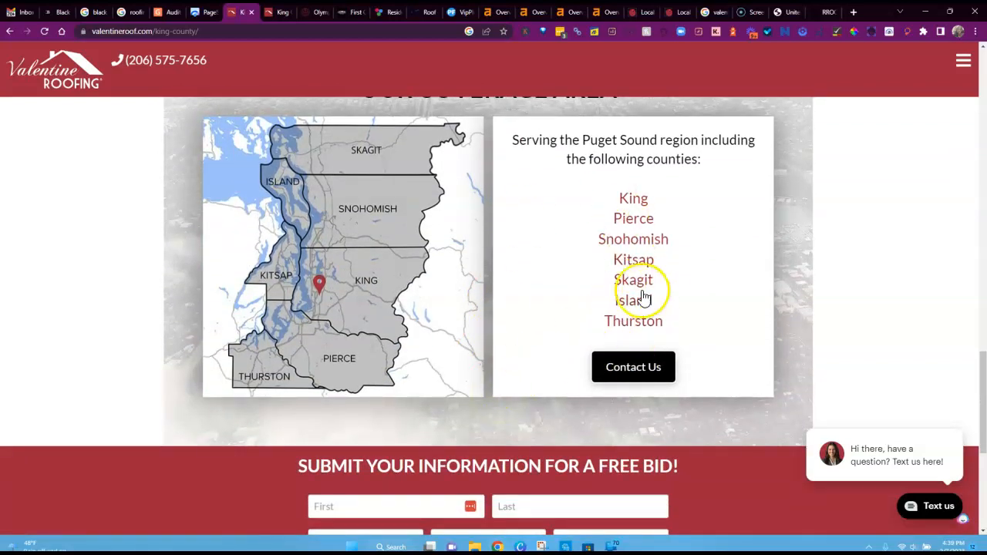
pyautogui.moveTo(454, 317)
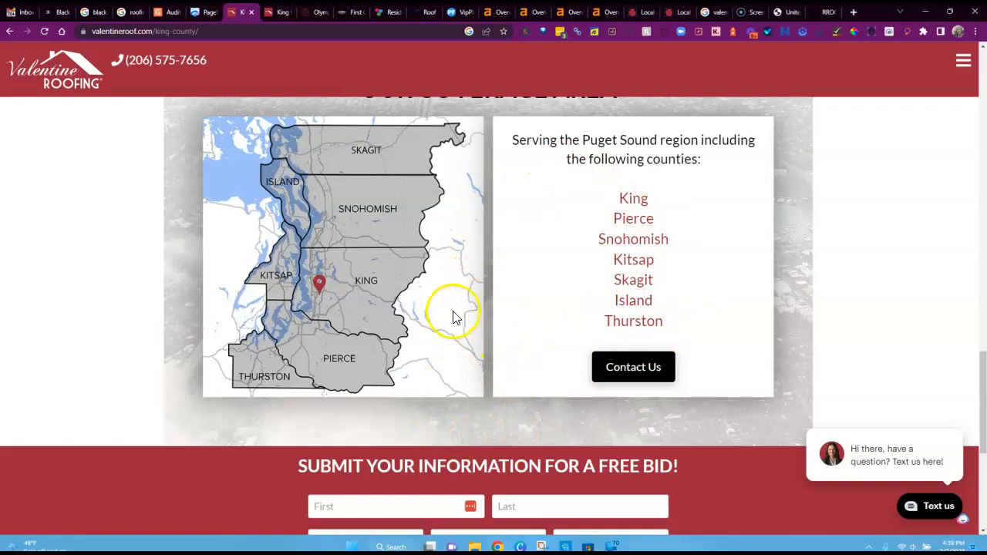
pyautogui.moveTo(370, 339)
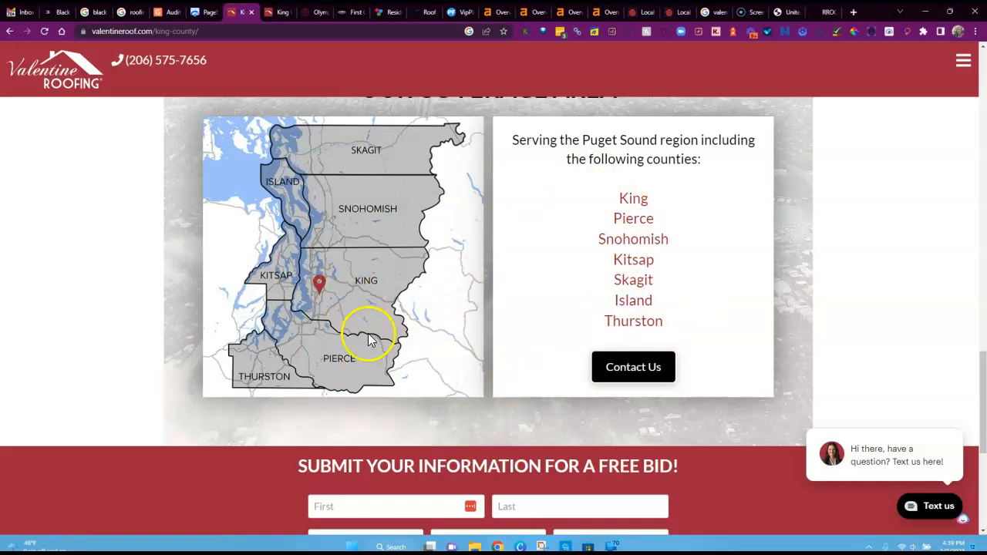
pyautogui.moveTo(404, 98)
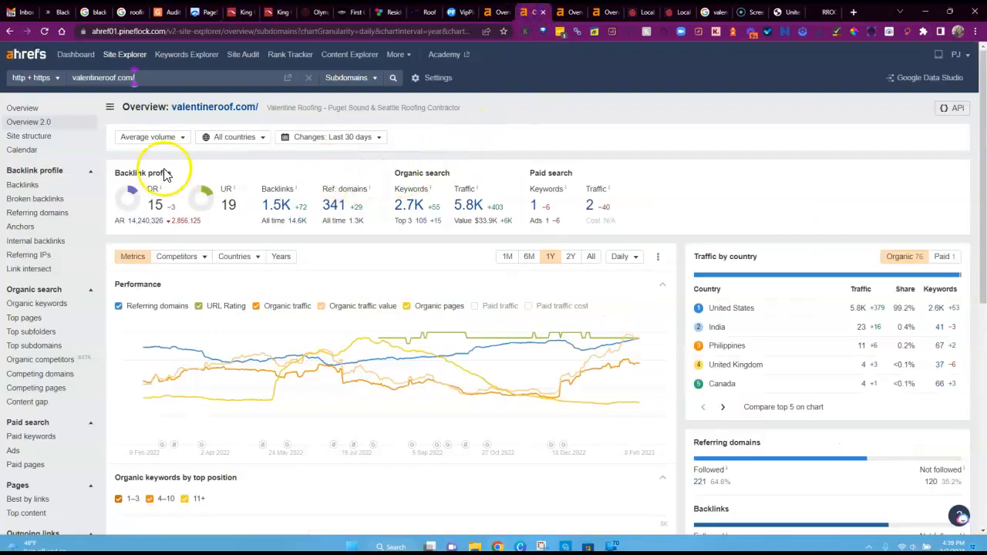
pyautogui.moveTo(313, 245)
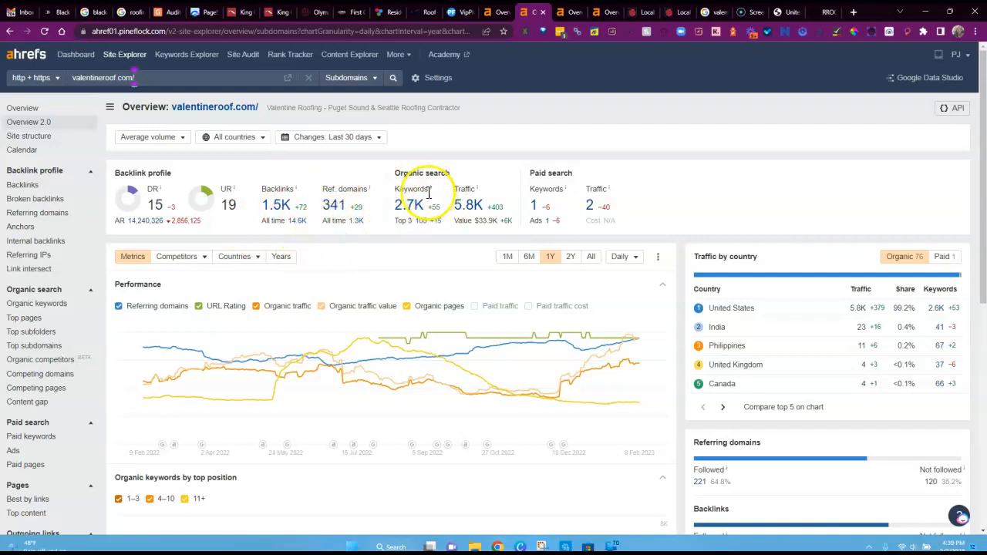
pyautogui.moveTo(476, 235)
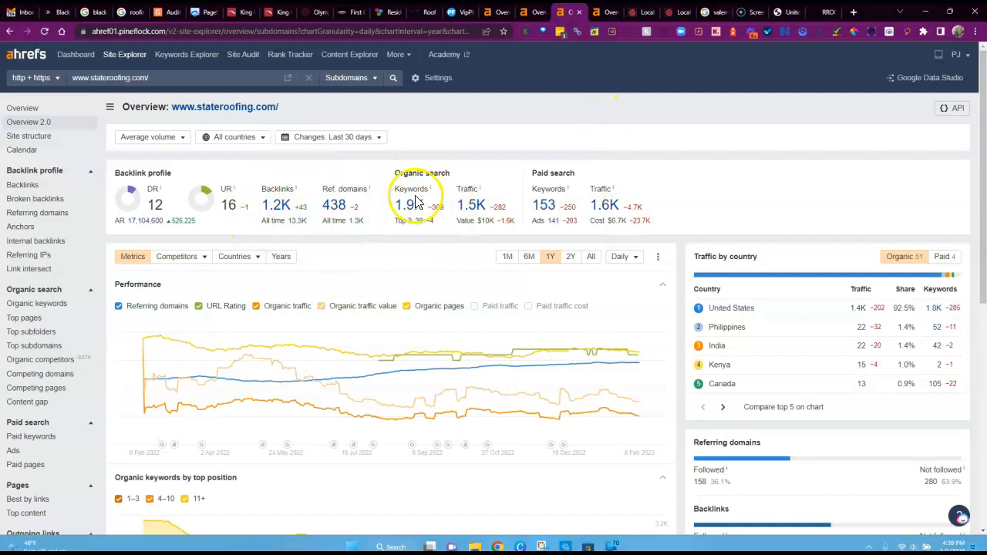
pyautogui.moveTo(545, 218)
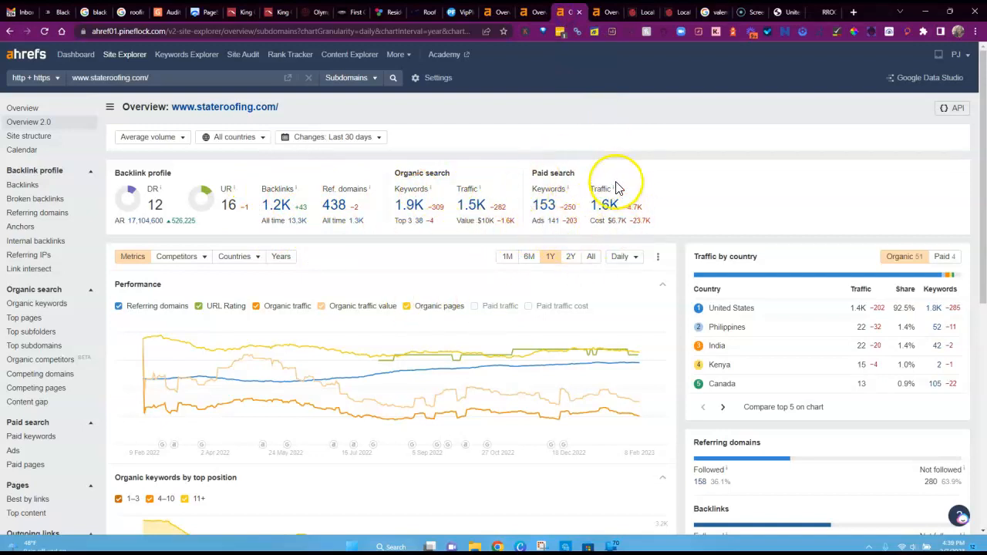
pyautogui.moveTo(612, 193)
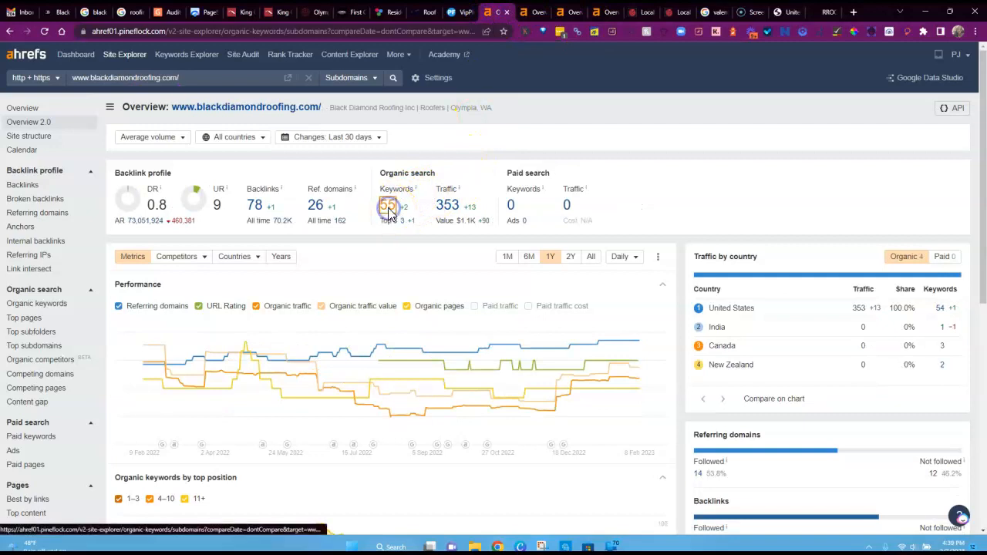
# Open blackdiamondroofing.com's 54 organic keywords, led by 'roofing olympia', and scroll the list.
pyautogui.click(396, 205)
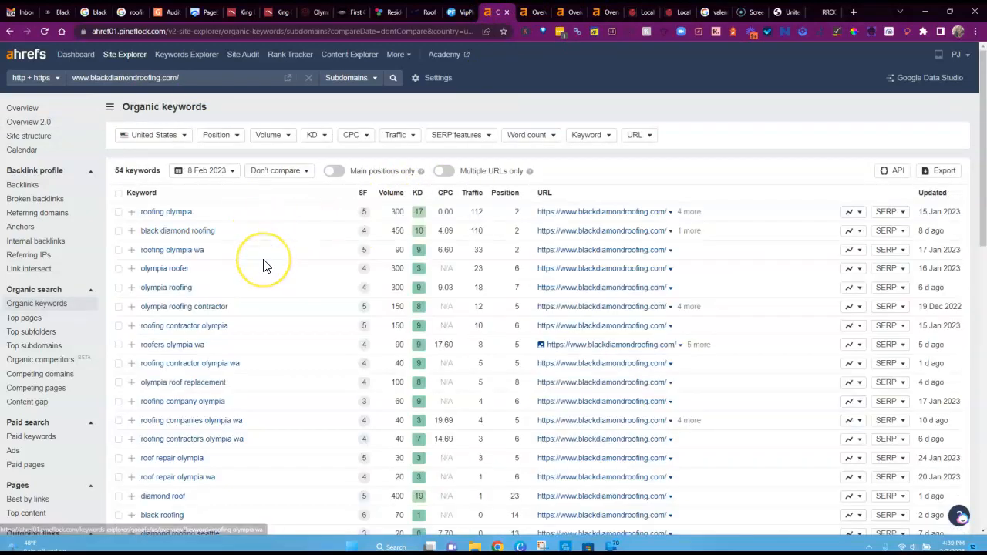
pyautogui.moveTo(265, 262)
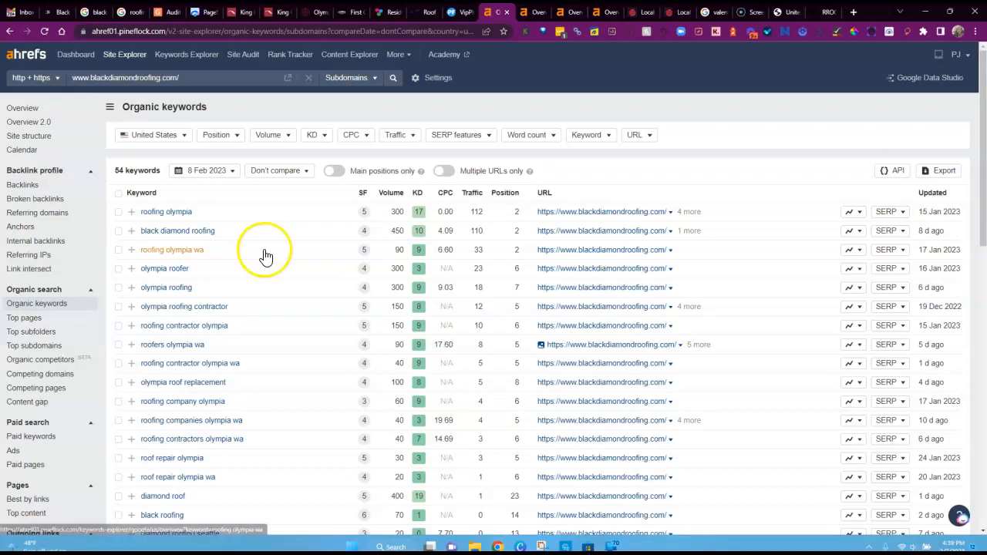
pyautogui.moveTo(178, 231)
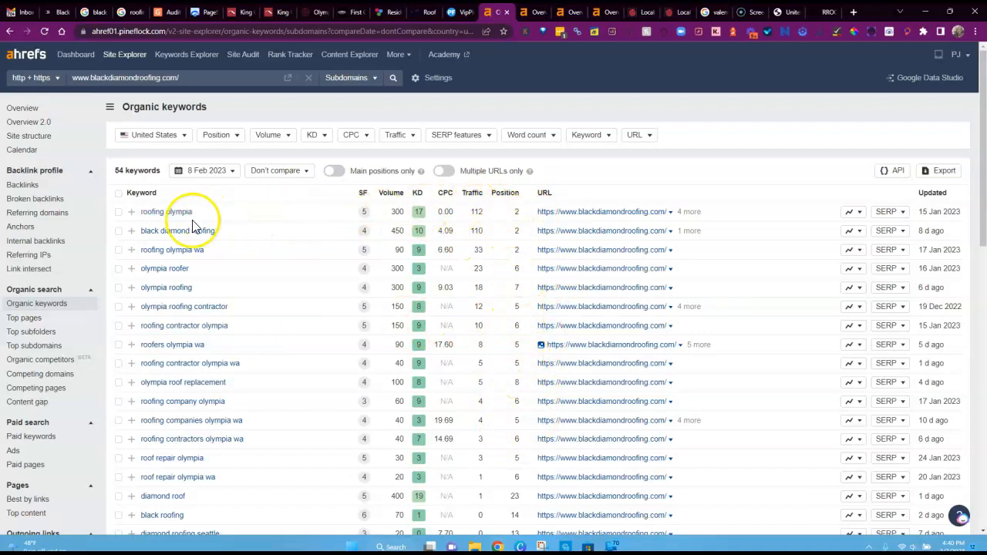
pyautogui.moveTo(389, 235)
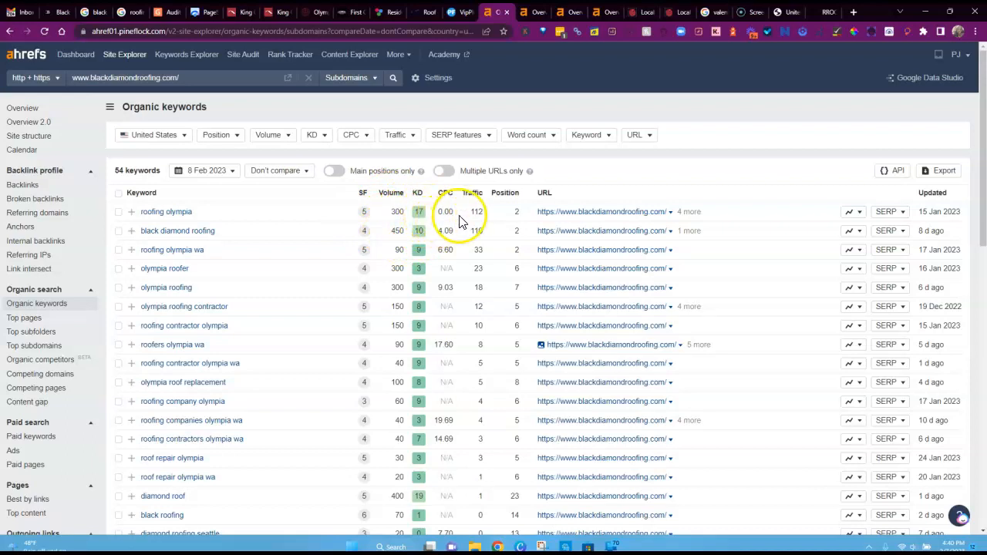
pyautogui.moveTo(538, 217)
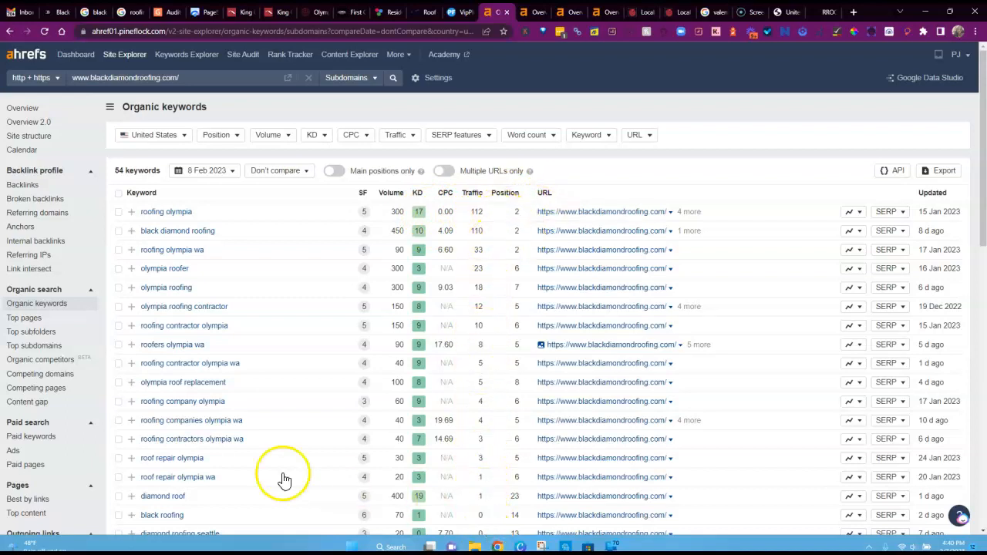
pyautogui.moveTo(505, 322)
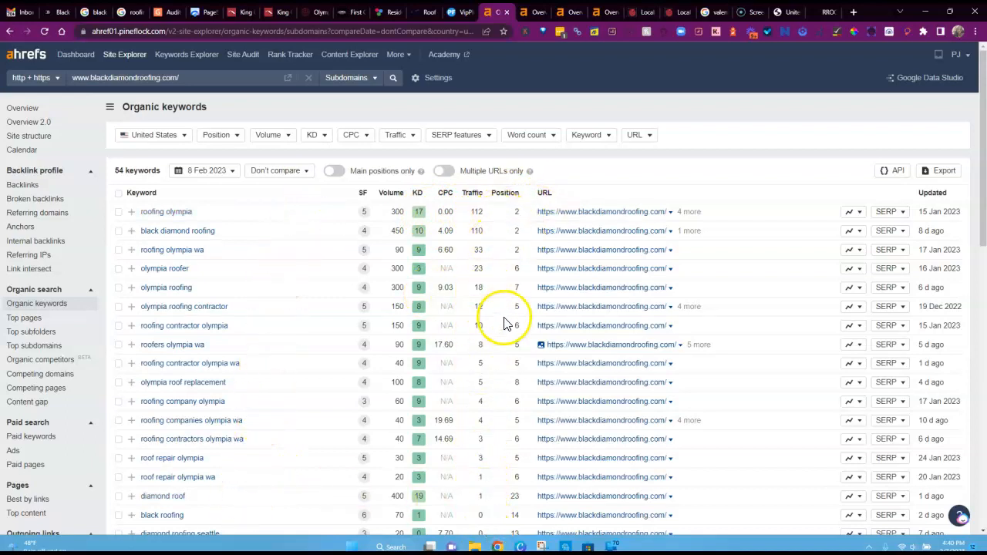
pyautogui.scroll(-3)
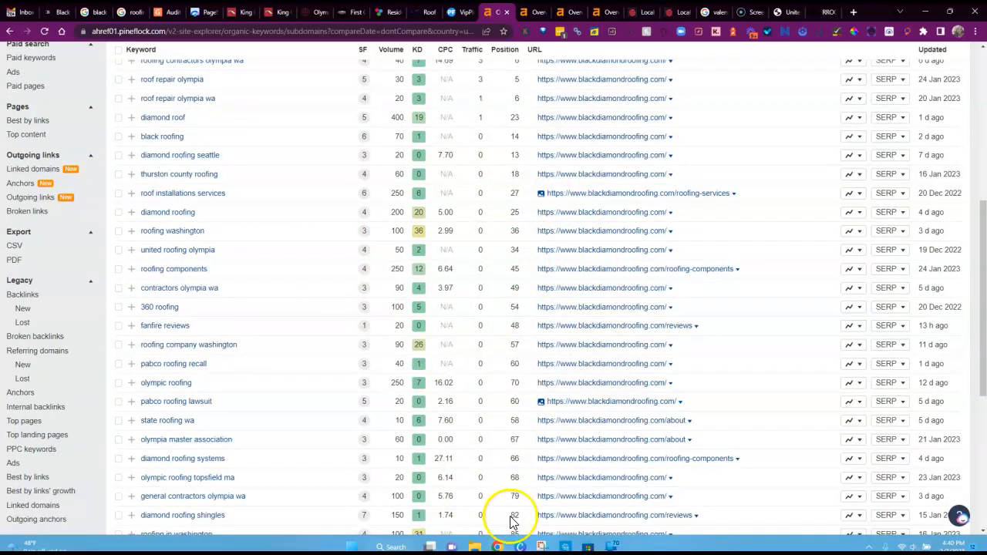
pyautogui.scroll(-3)
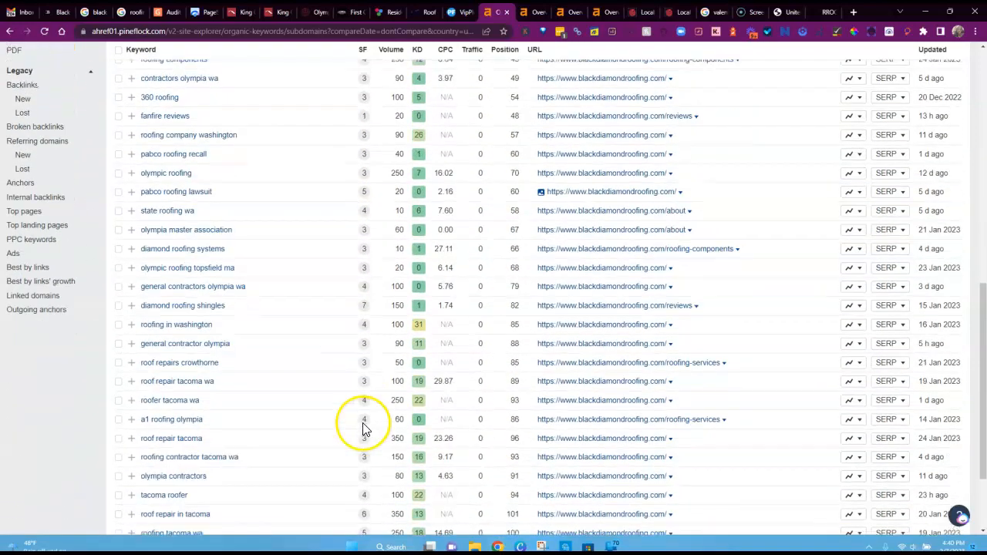
pyautogui.scroll(-3)
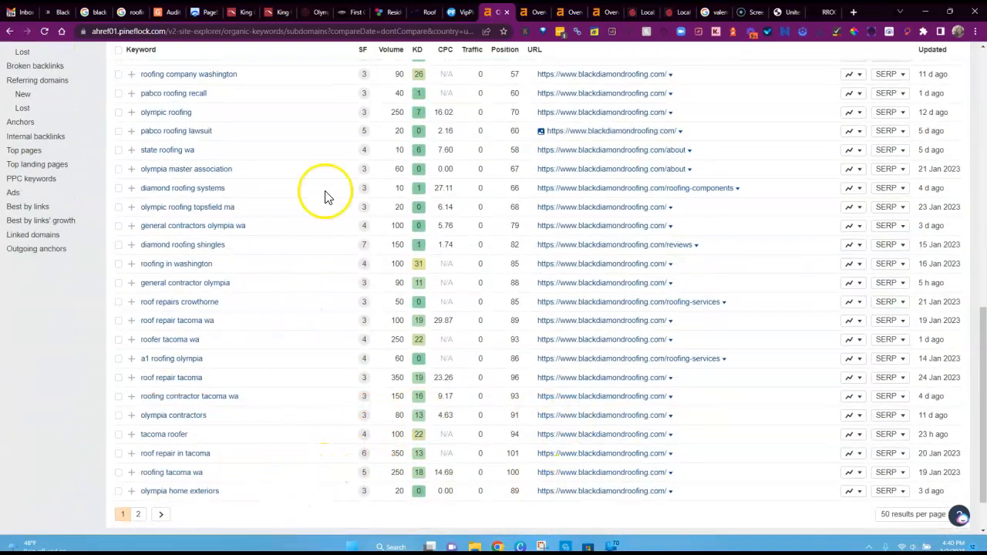
pyautogui.moveTo(305, 239)
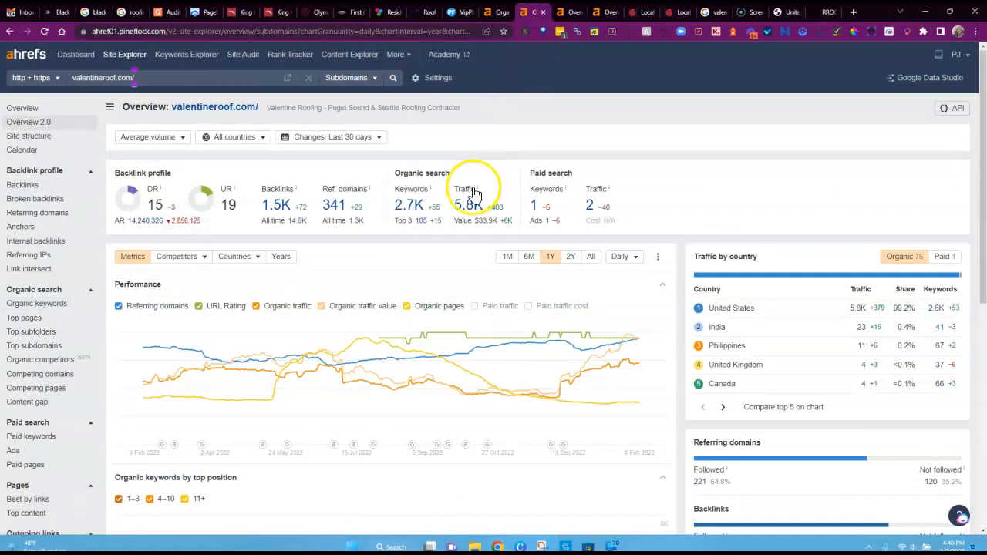
# Scroll valentineroof.com's 2,604 organic keywords, then switch to the stateroofing.com overview.
pyautogui.click(411, 204)
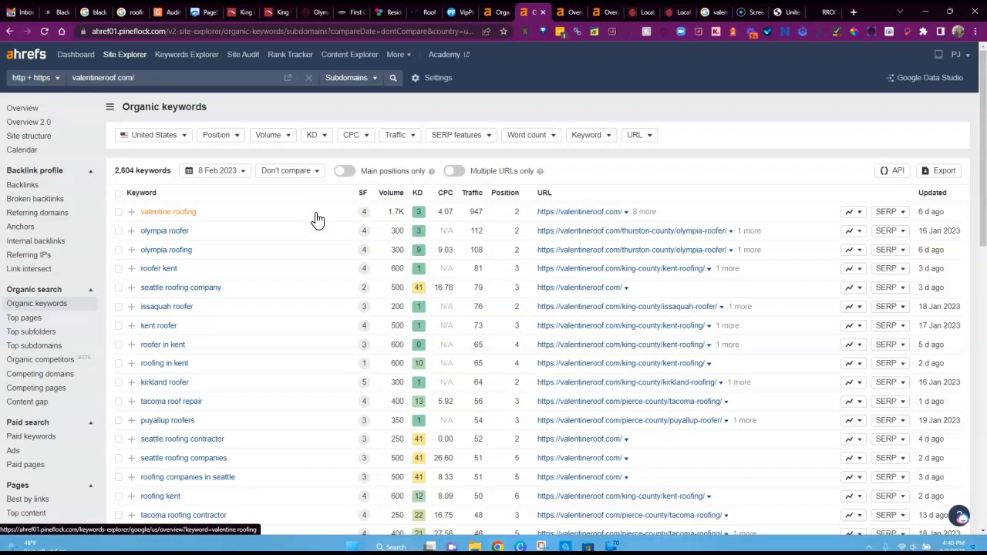
pyautogui.moveTo(299, 245)
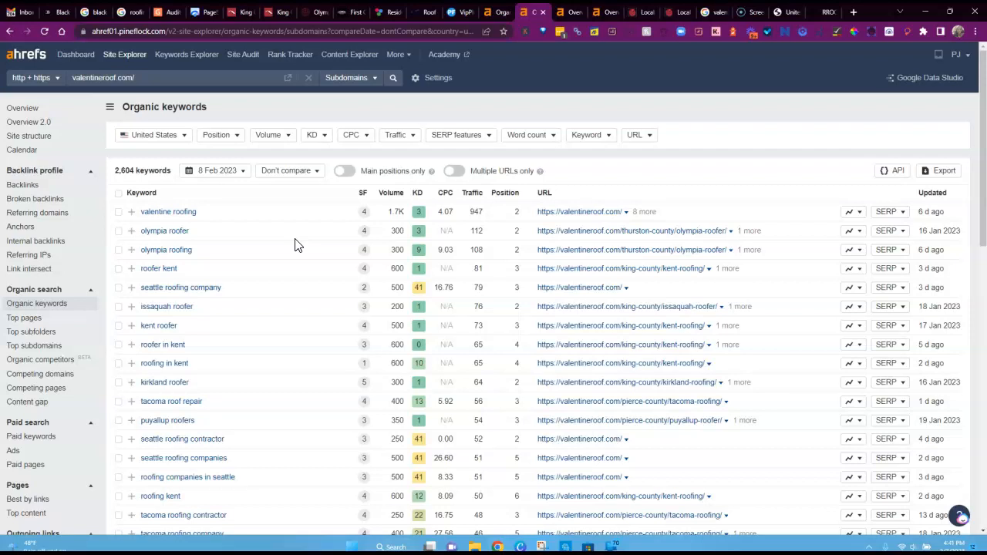
pyautogui.scroll(-3)
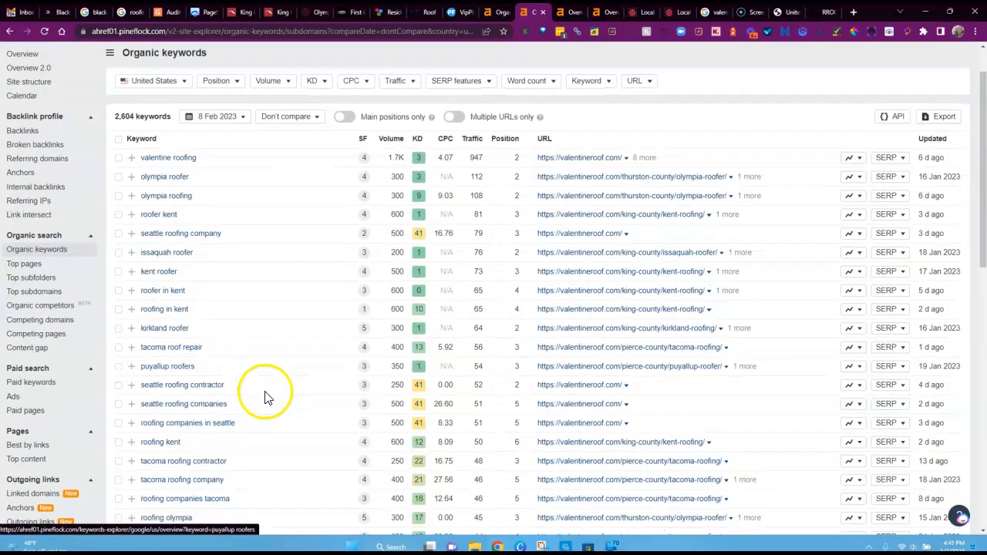
pyautogui.moveTo(309, 399)
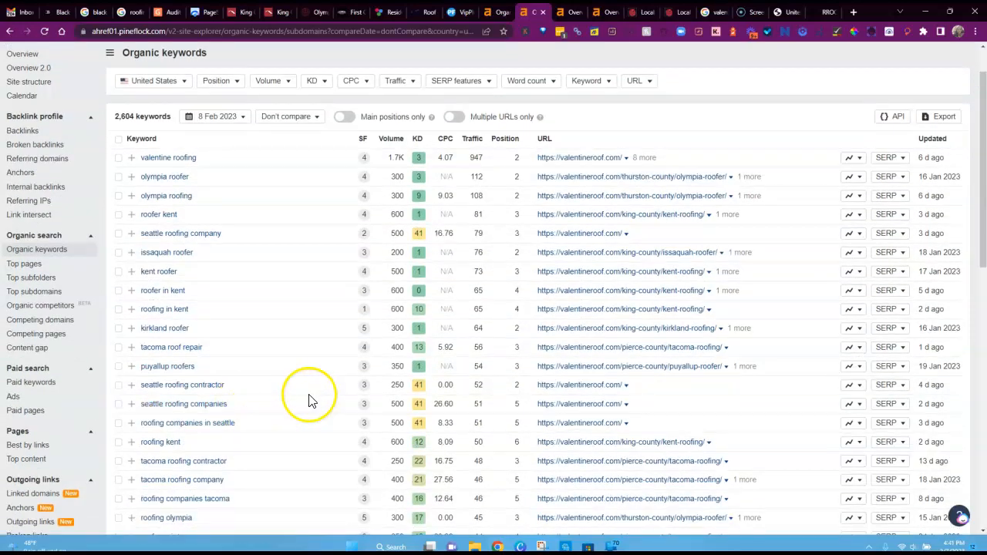
pyautogui.moveTo(162, 366)
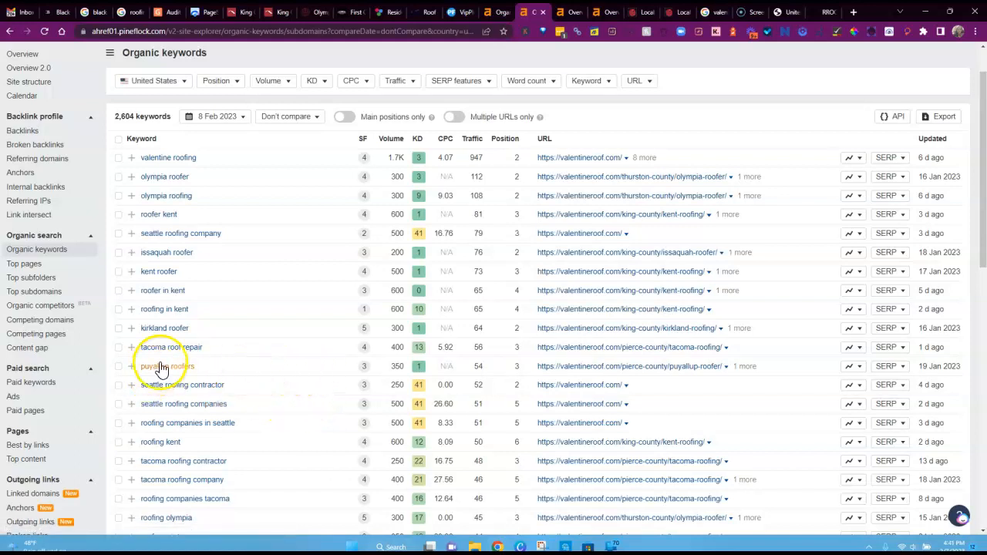
pyautogui.moveTo(178, 281)
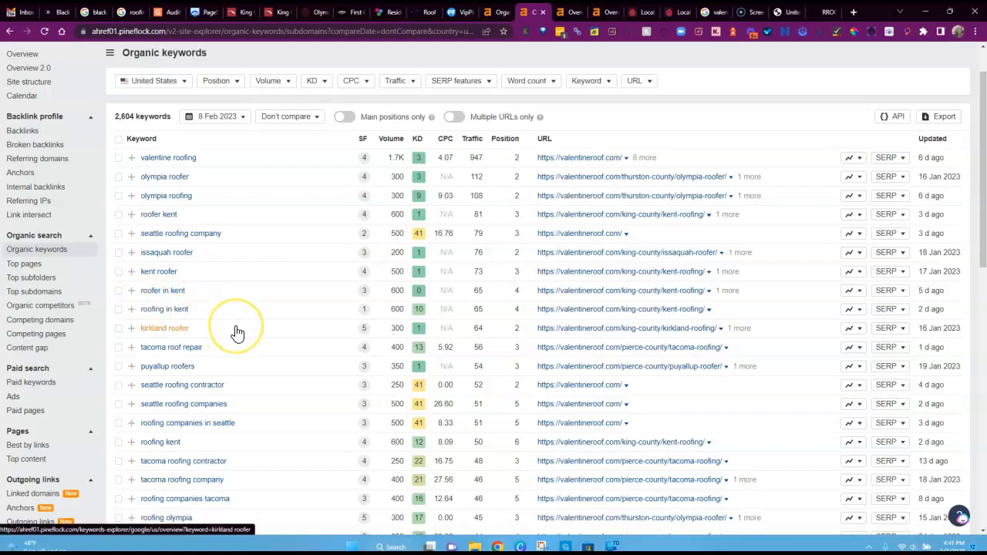
pyautogui.moveTo(235, 366)
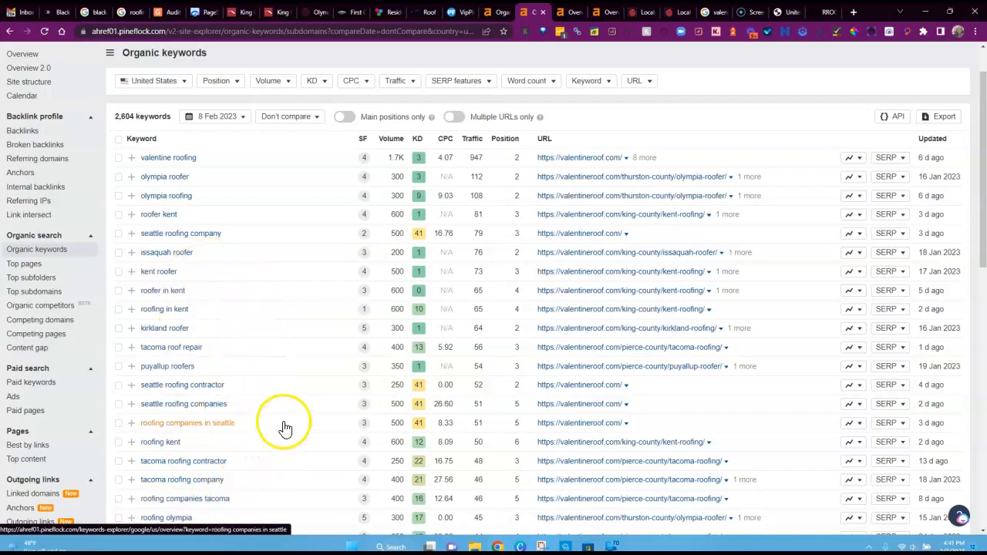
pyautogui.moveTo(239, 403)
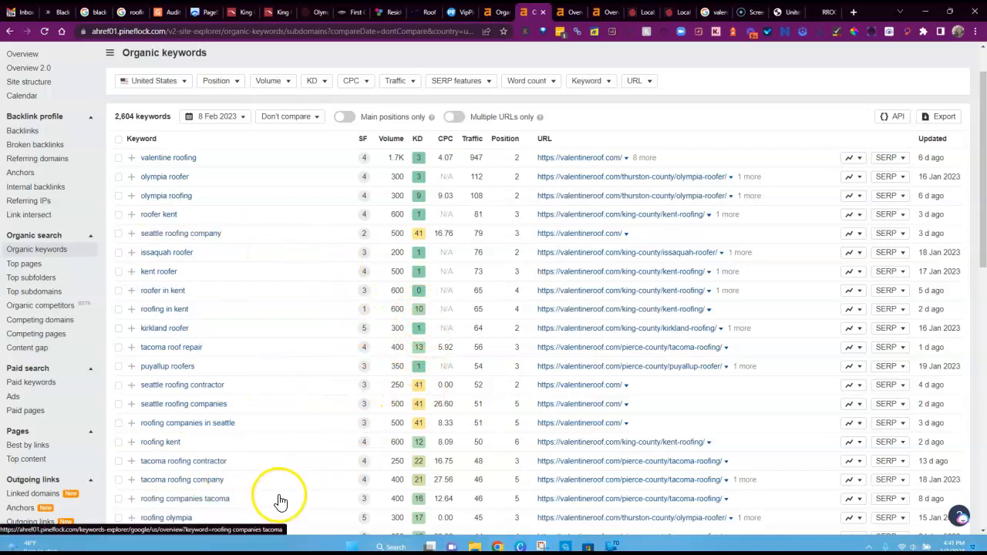
pyautogui.scroll(-3)
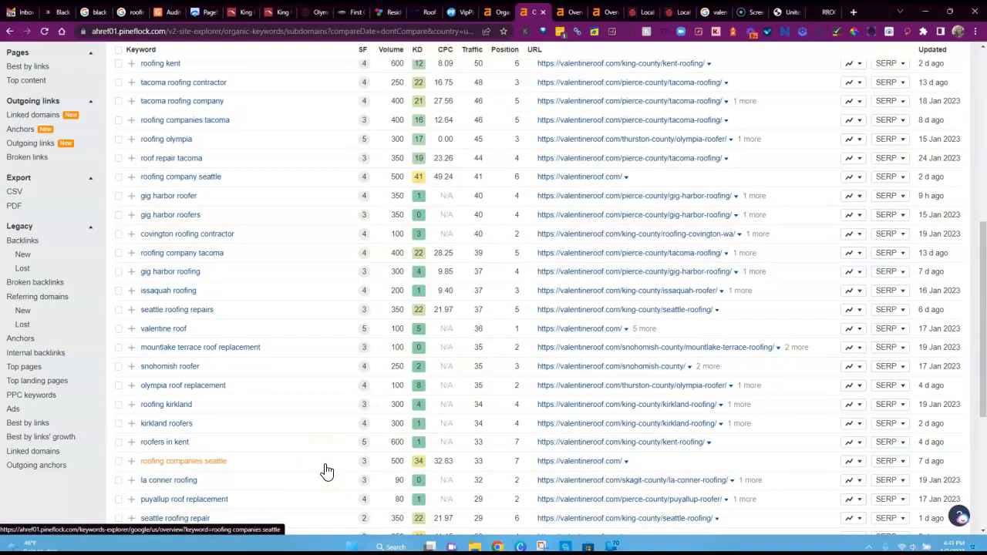
pyautogui.scroll(-3)
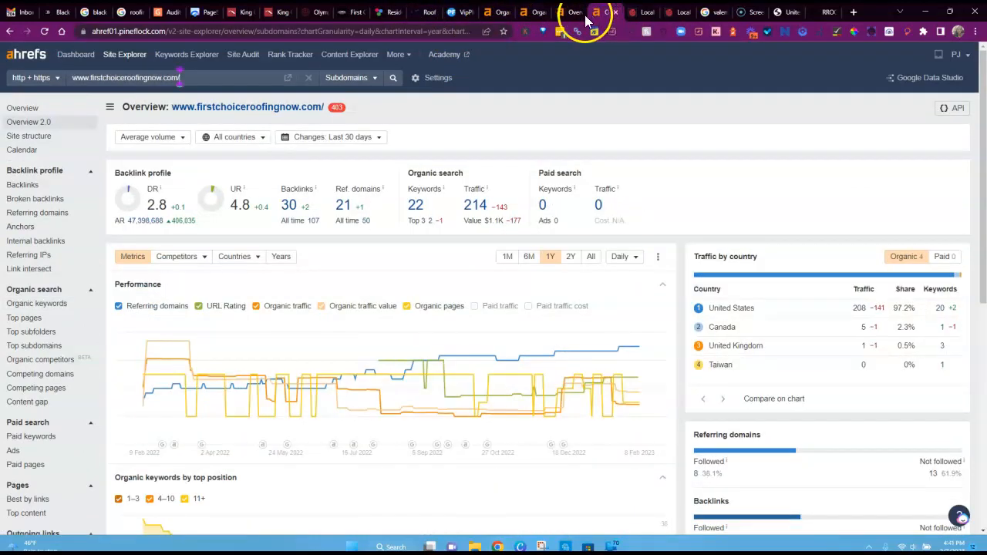
pyautogui.click(574, 13)
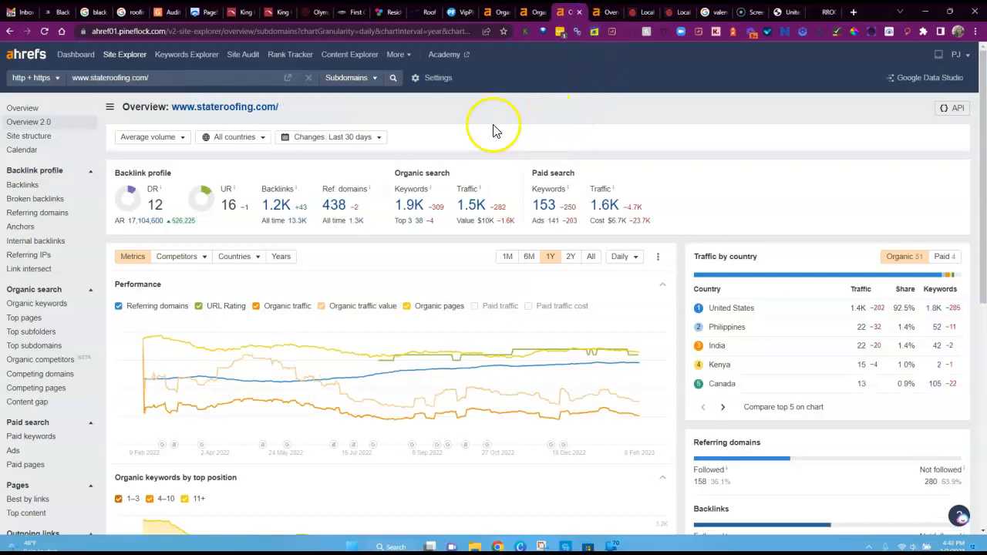
pyautogui.moveTo(165, 223)
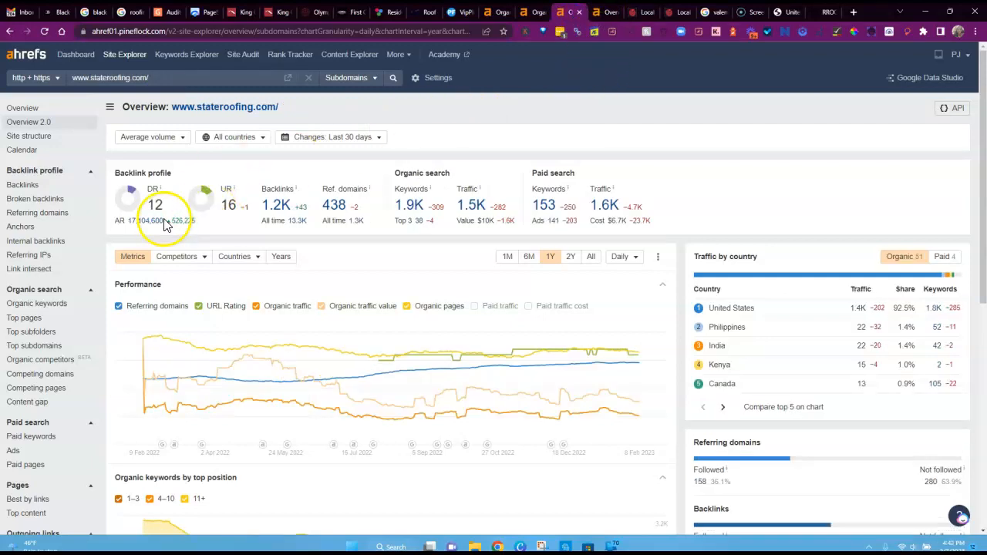